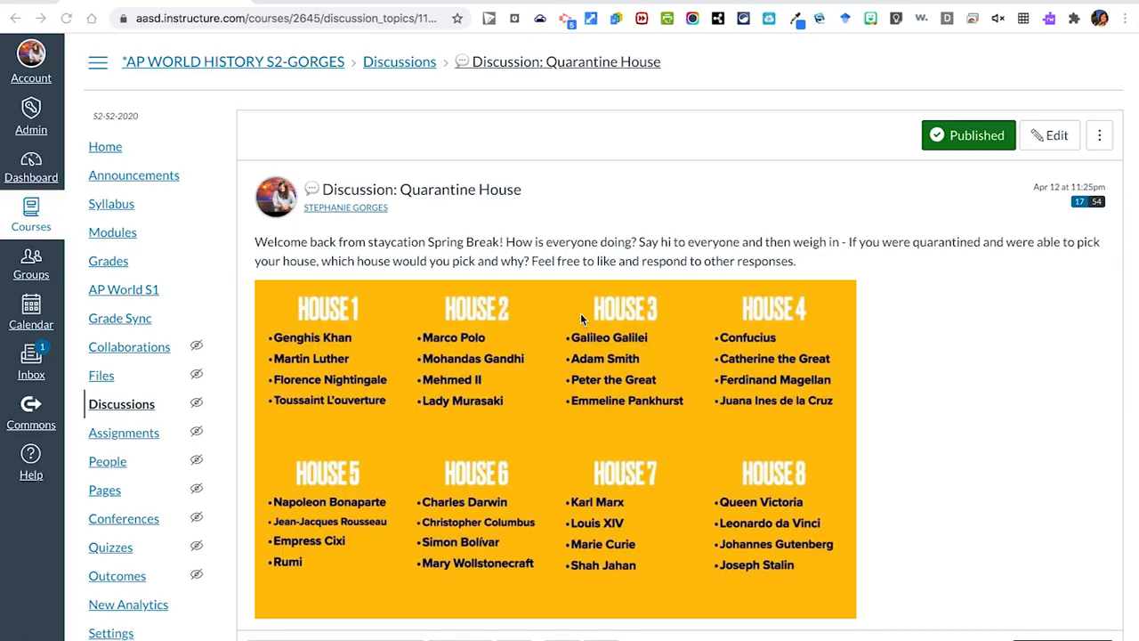
Step: Start adding a new discussion topic item to the Creating in Canvas module
{"action": "scroll", "scroll_direction": "down", "scroll_amount": 3}
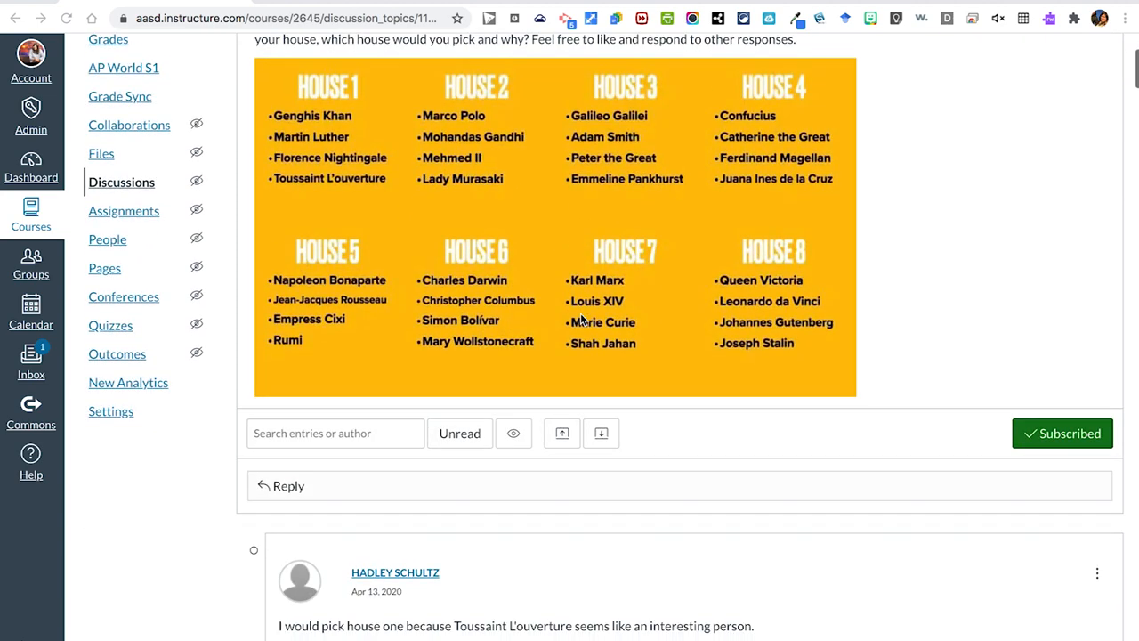
{"action": "scroll", "scroll_direction": "down", "scroll_amount": 3}
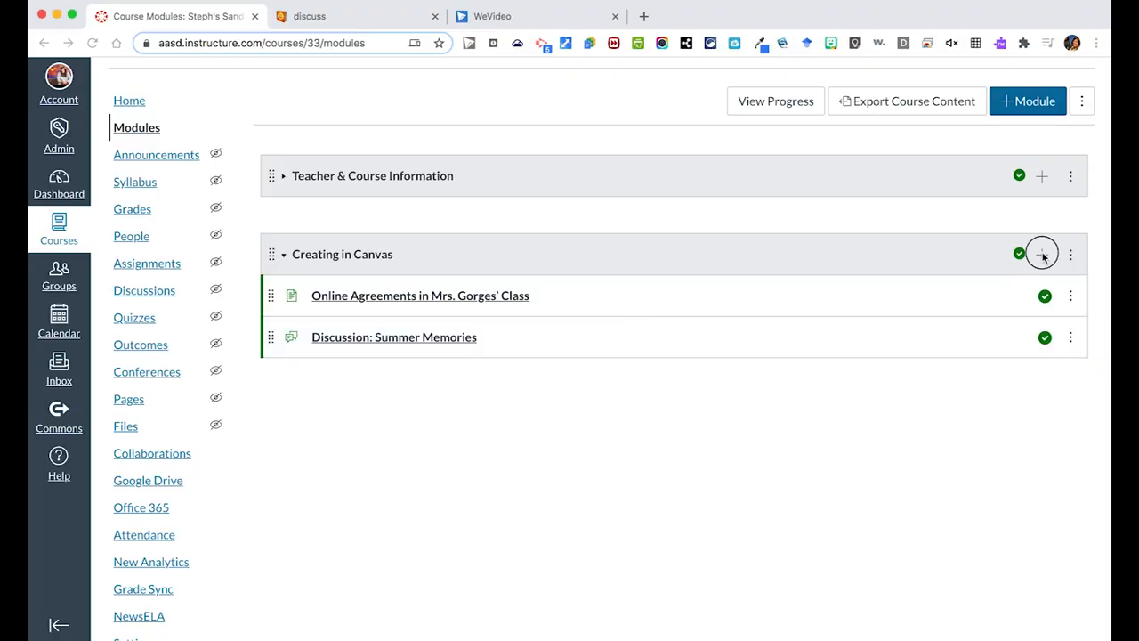
{"action": "left_click", "coordinate": [1041, 254]}
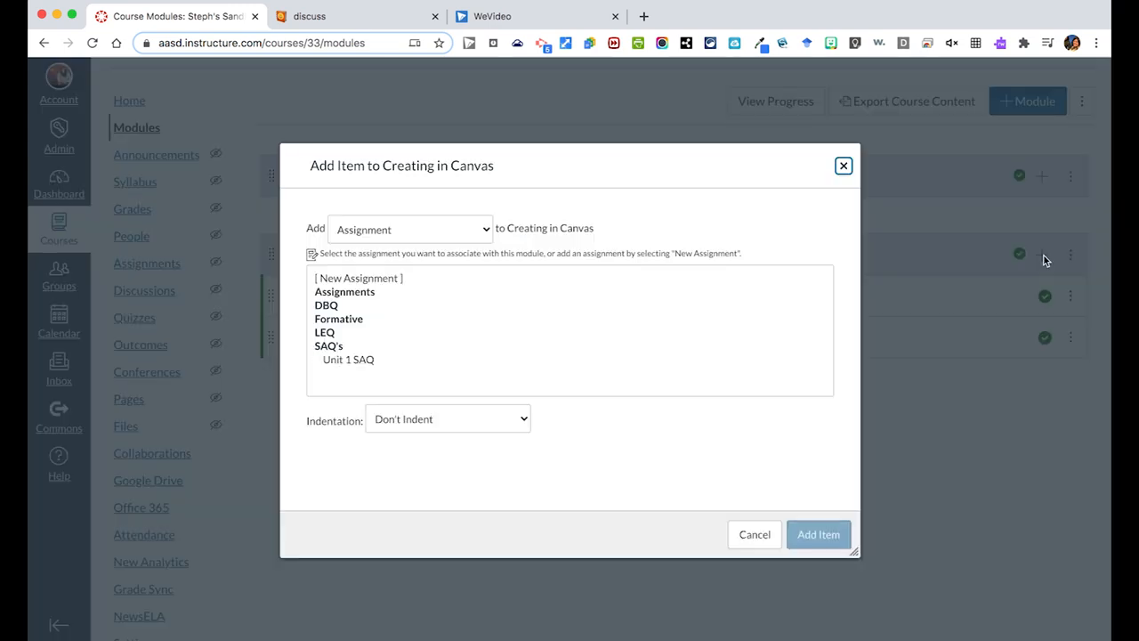
{"action": "left_click", "coordinate": [409, 229]}
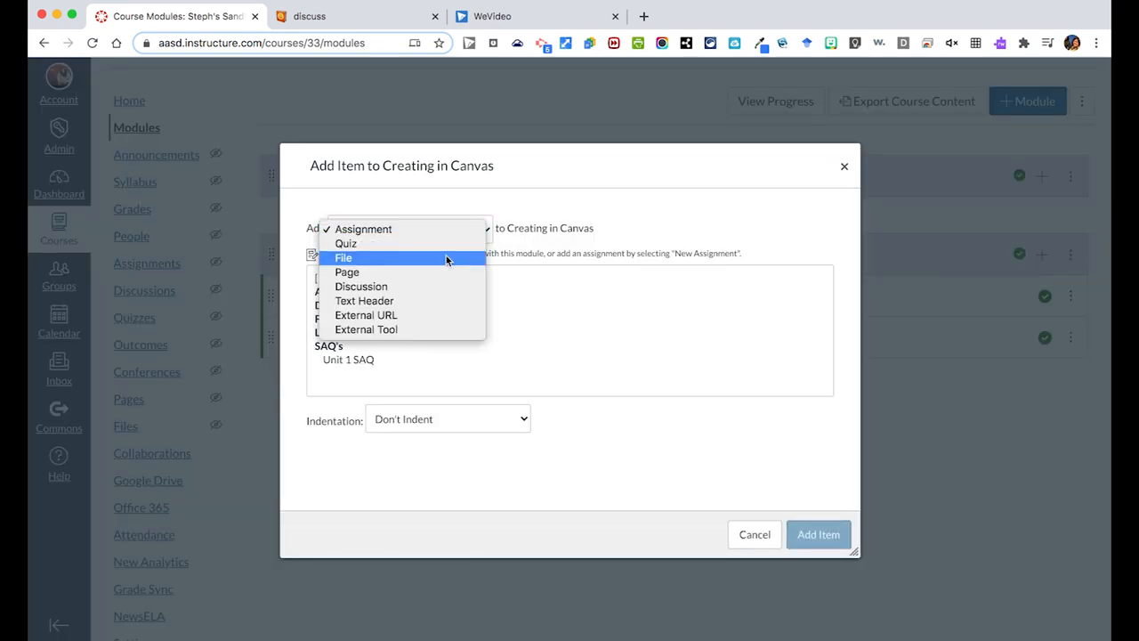
{"action": "left_click", "coordinate": [360, 285]}
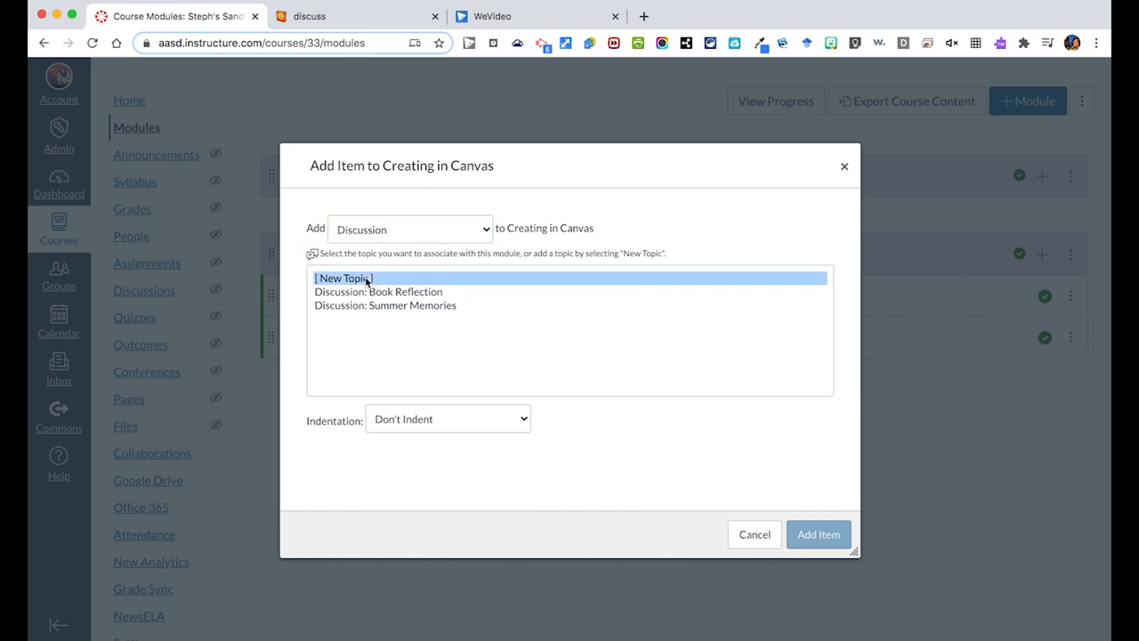
{"action": "left_click", "coordinate": [343, 277]}
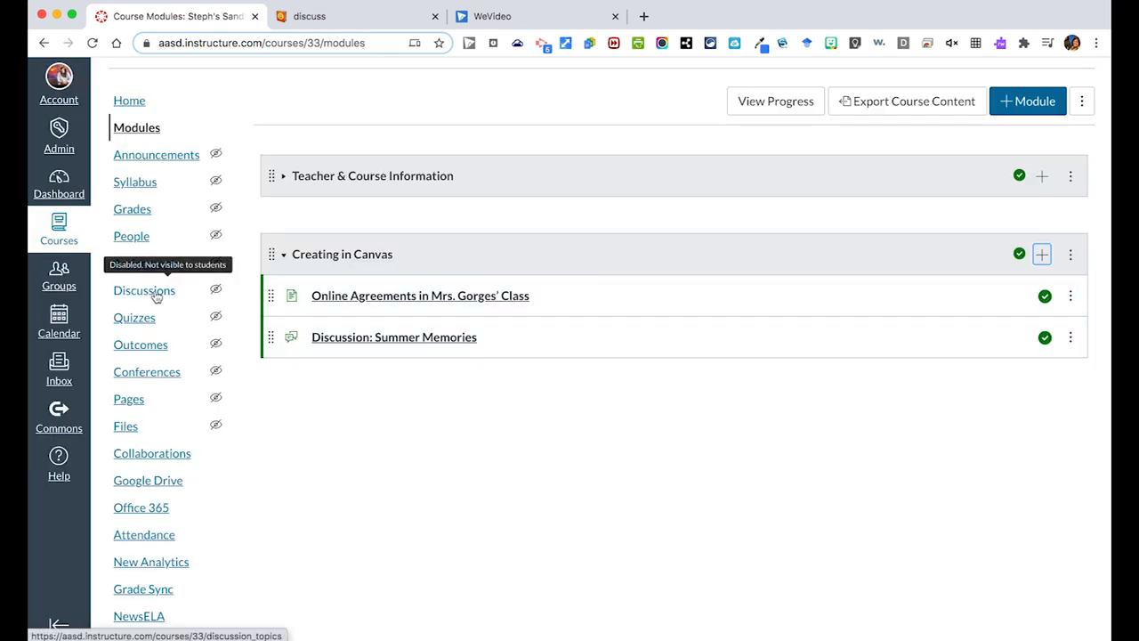
Step: Open Discussions from course navigation to list Summer Memories and Book Reflection
{"action": "left_click", "coordinate": [144, 290]}
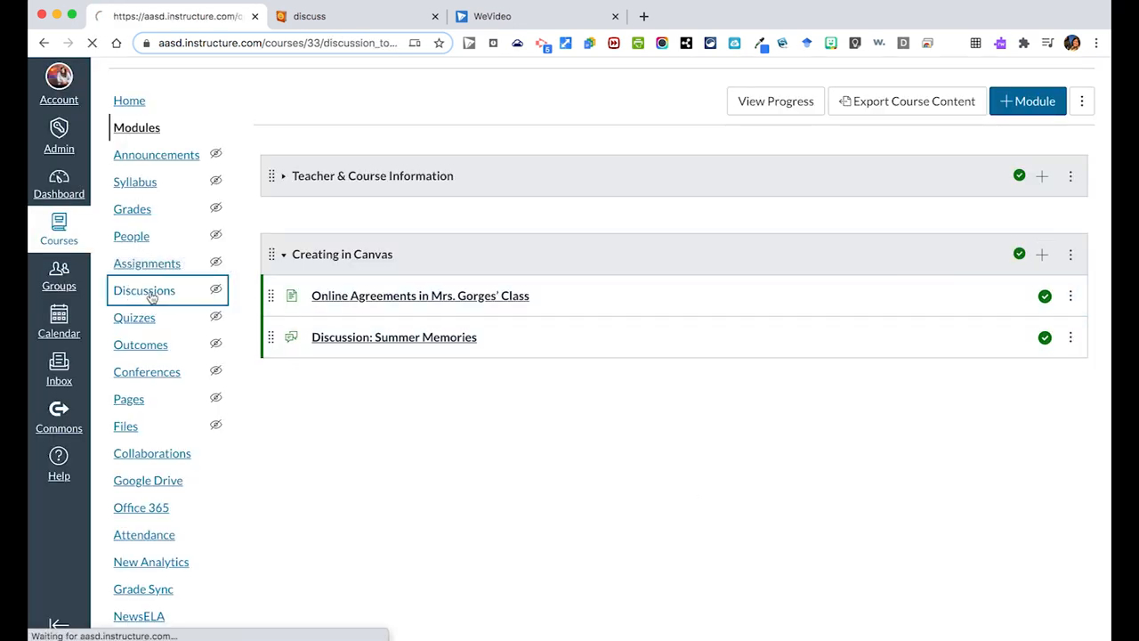
{"action": "left_click", "coordinate": [143, 290]}
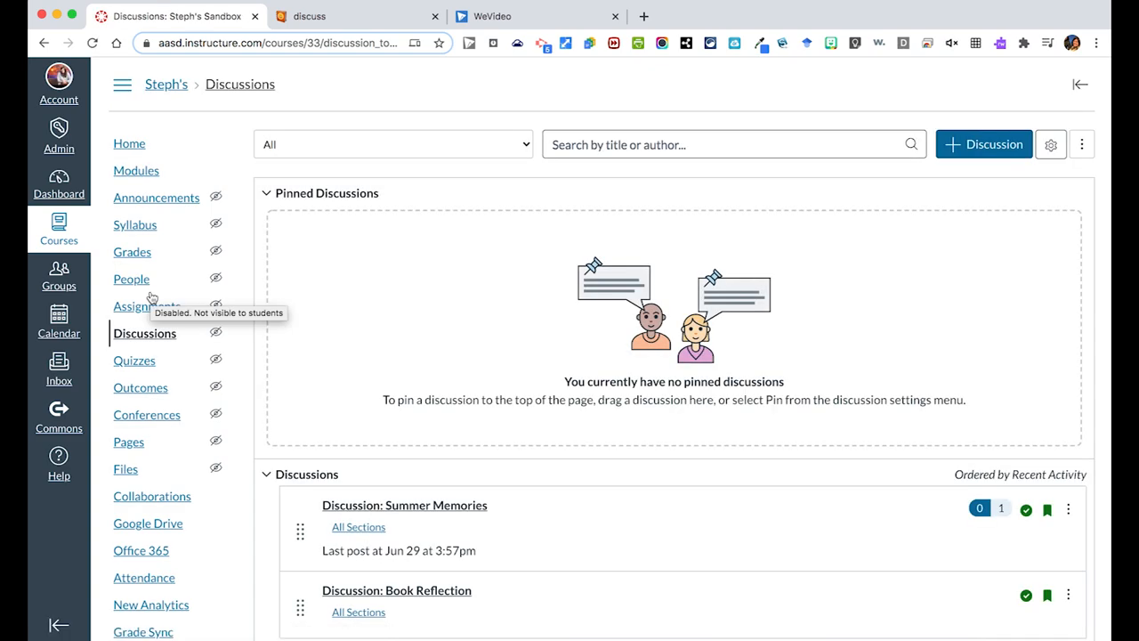
{"action": "scroll", "scroll_direction": "down", "scroll_amount": 3}
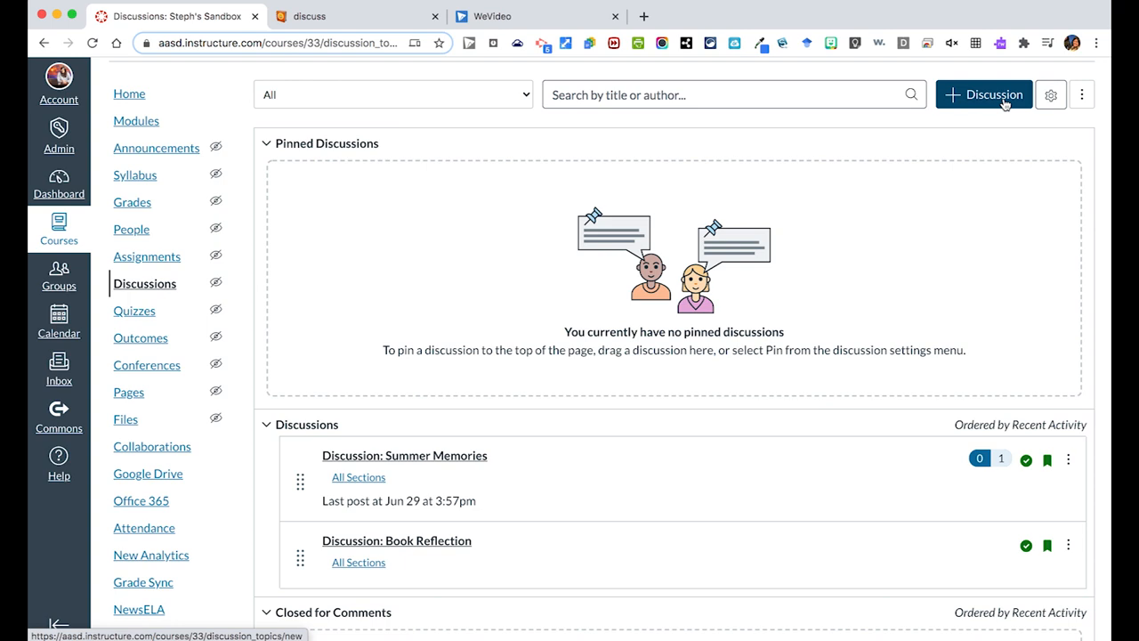
Step: Create a new discussion titled 'Discussion: WeVideo Renaissance Artists Project'
{"action": "left_click", "coordinate": [983, 94]}
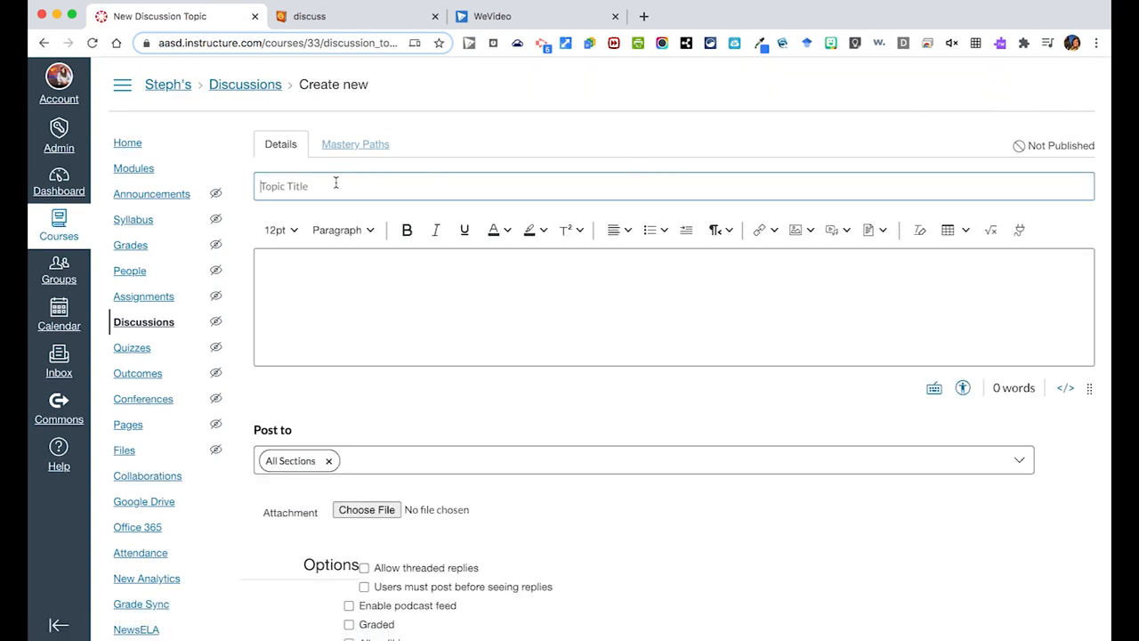
{"action": "type", "text": "D"}
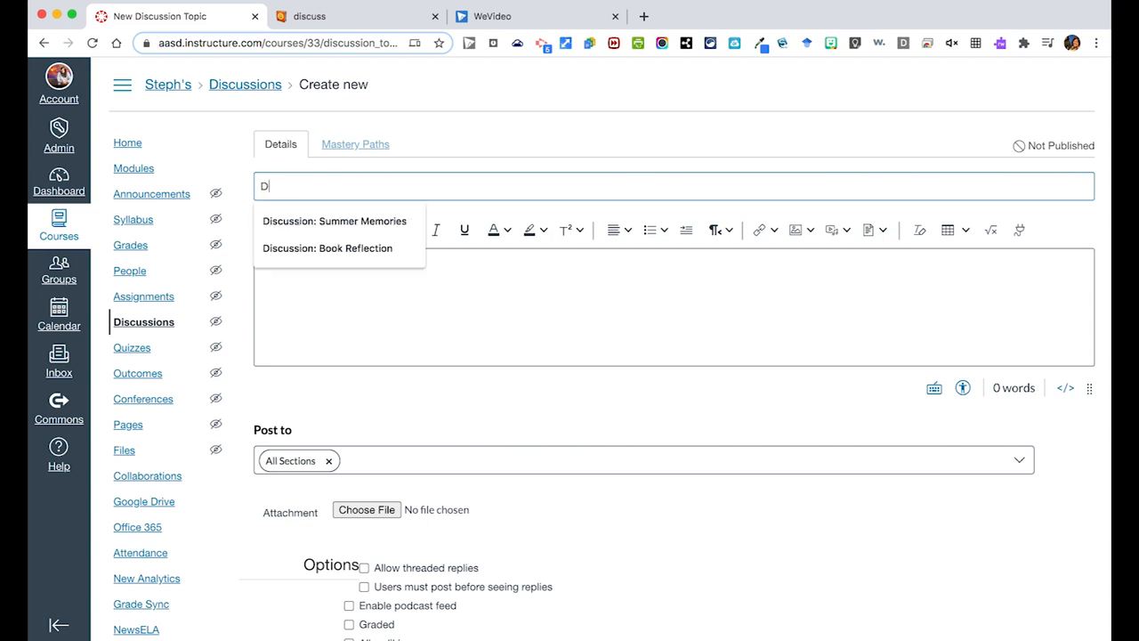
{"action": "type", "text": "iscussion: WeVideo"}
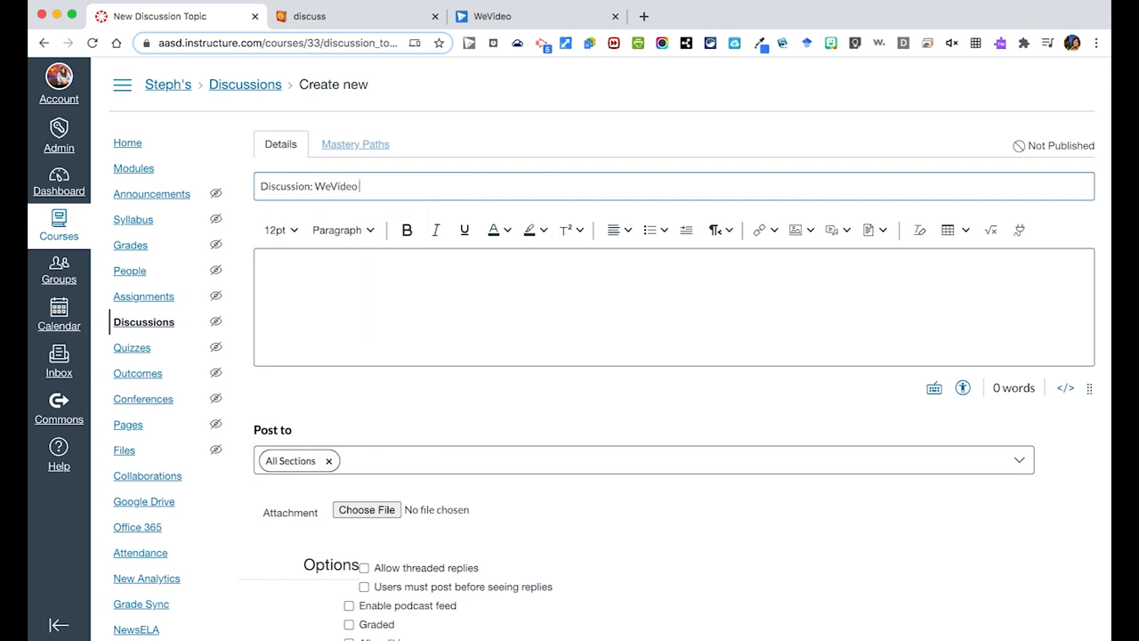
{"action": "type", "text": "Renaissance Artists Project"}
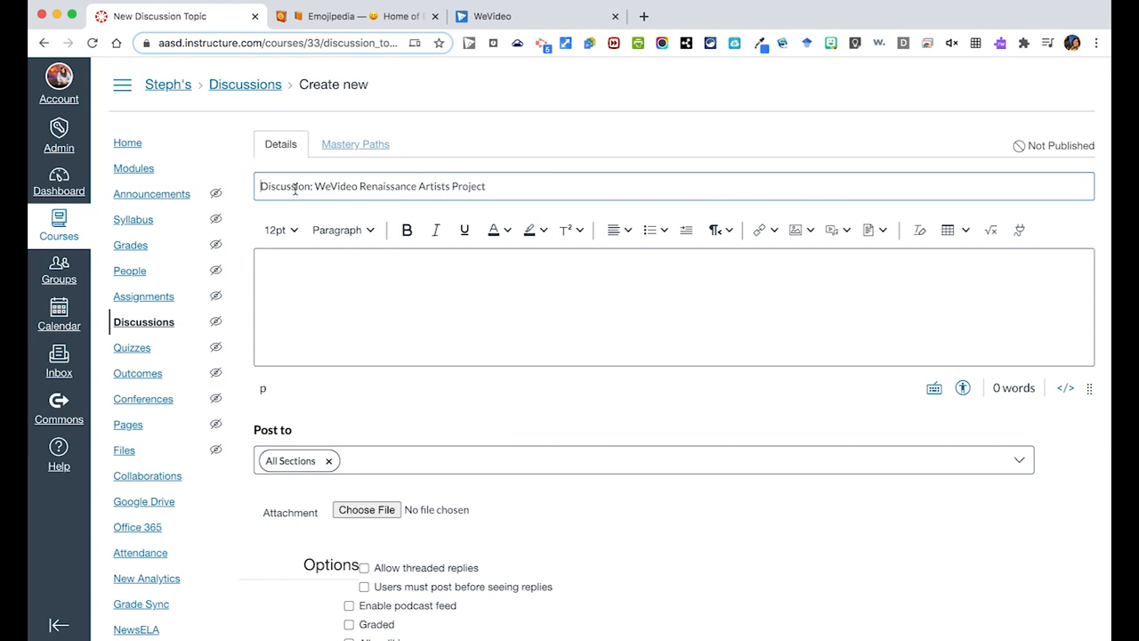
Step: Search Emojipedia for 'speech balloon' and paste that emoji before the discussion title
{"action": "left_click", "coordinate": [356, 16]}
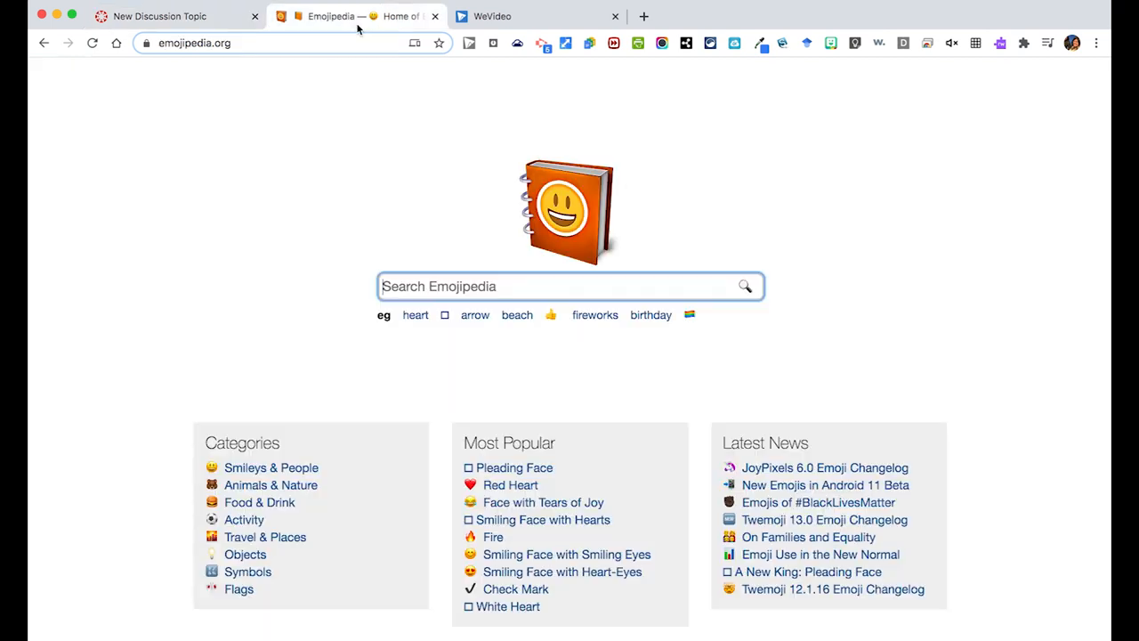
{"action": "type", "text": "speech balloon"}
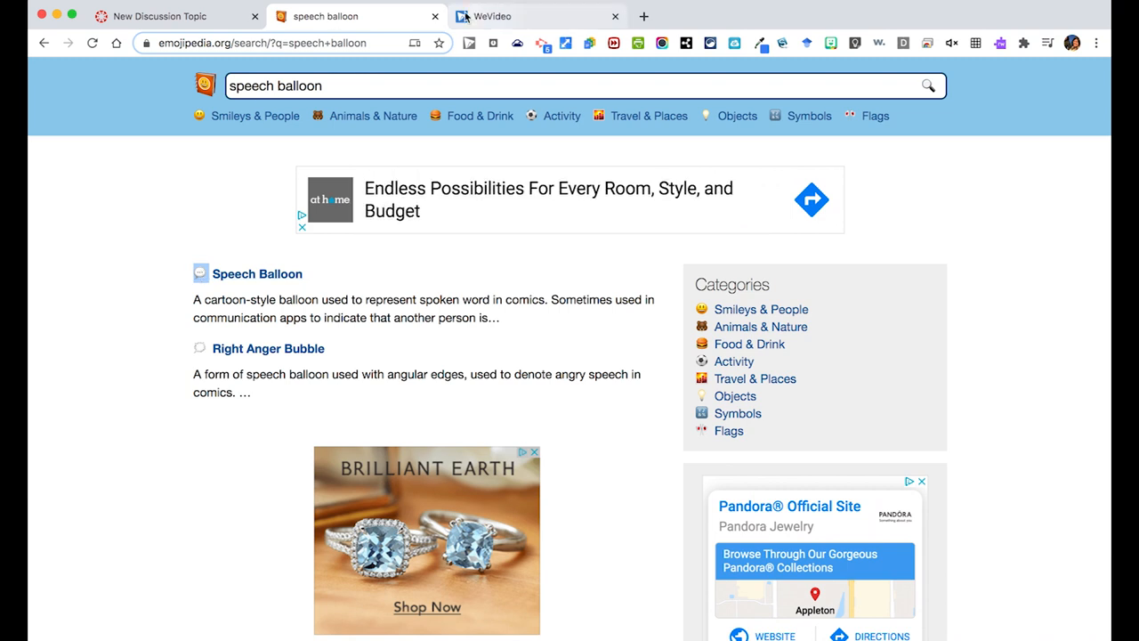
{"action": "left_click", "coordinate": [160, 16]}
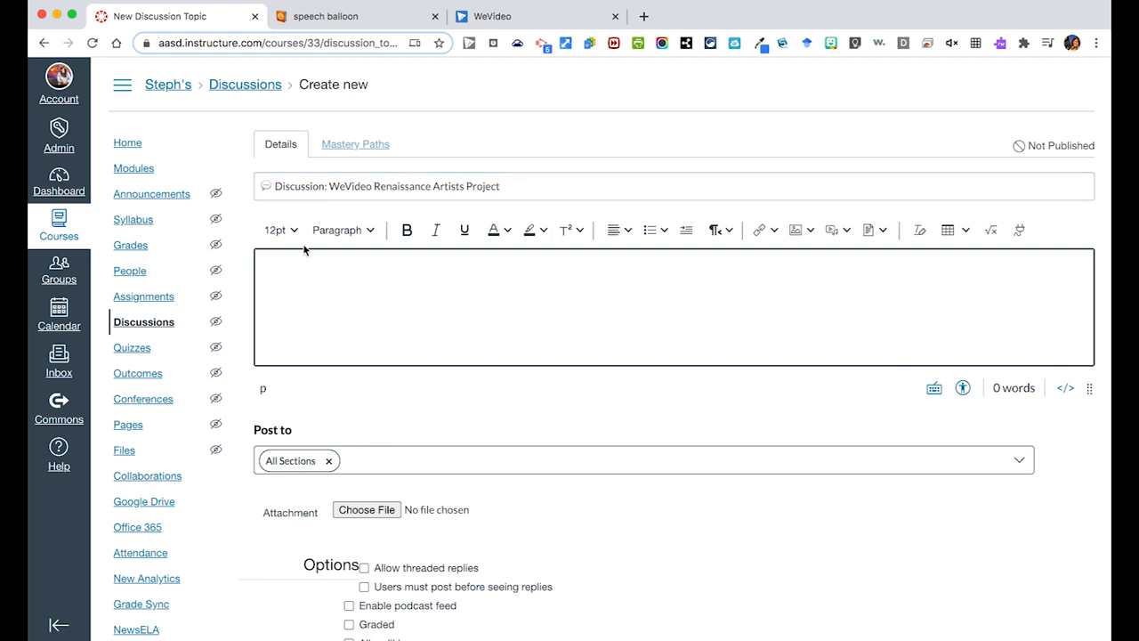
{"action": "mouse_move", "coordinate": [322, 281]}
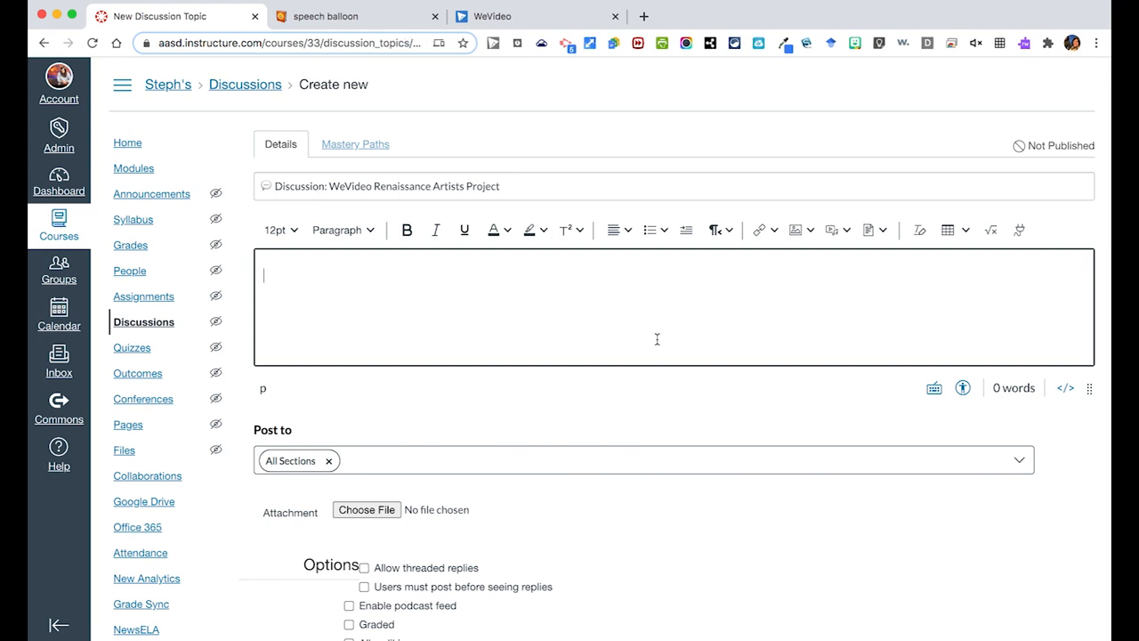
{"action": "mouse_move", "coordinate": [581, 270]}
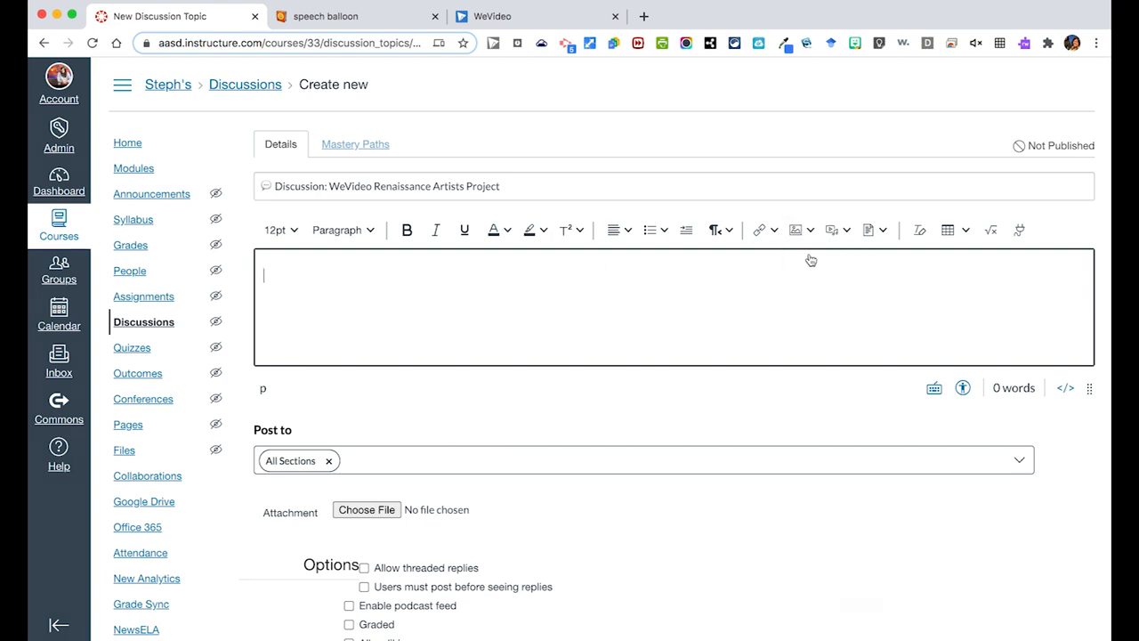
Step: Upload Mona Lisa.jpg from the computer into the discussion body
{"action": "left_click", "coordinate": [795, 230]}
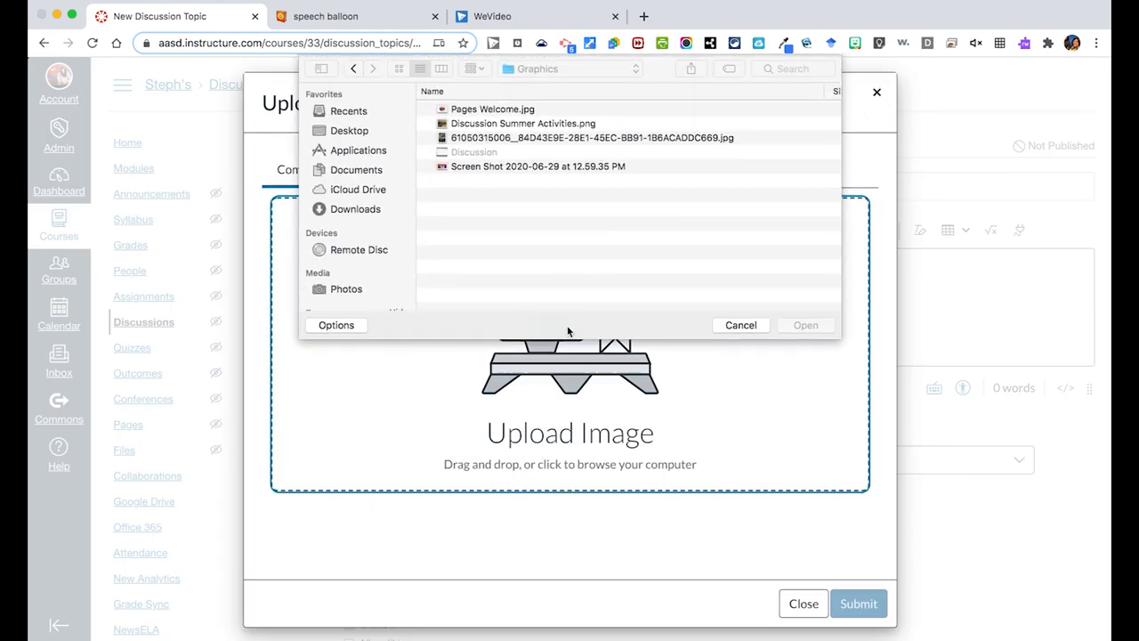
{"action": "left_click", "coordinate": [570, 68]}
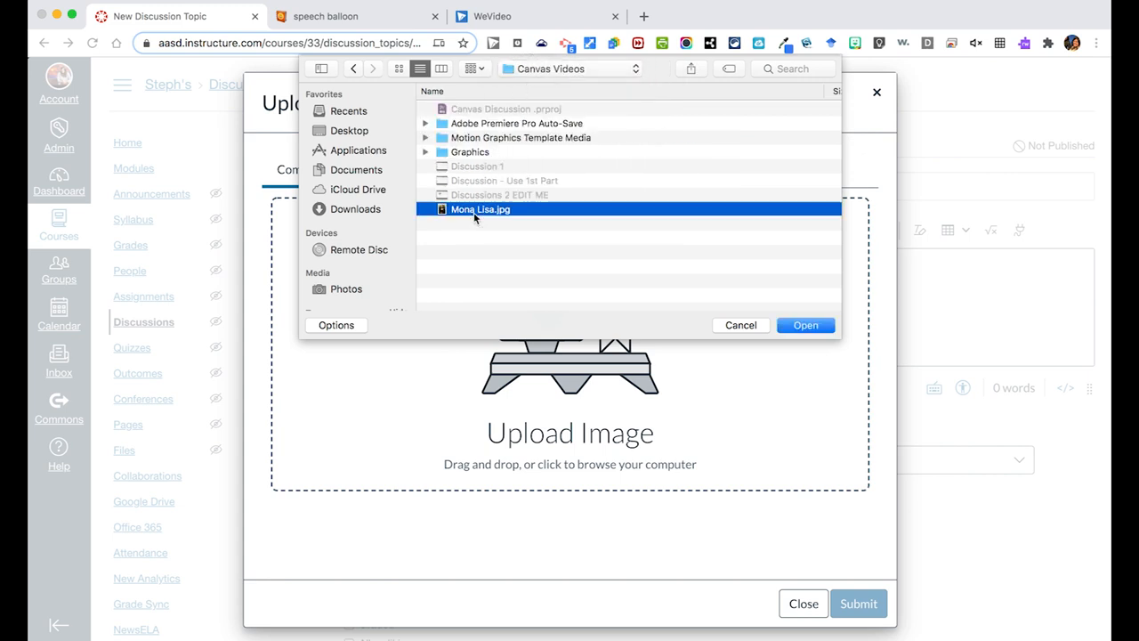
{"action": "left_click", "coordinate": [805, 325]}
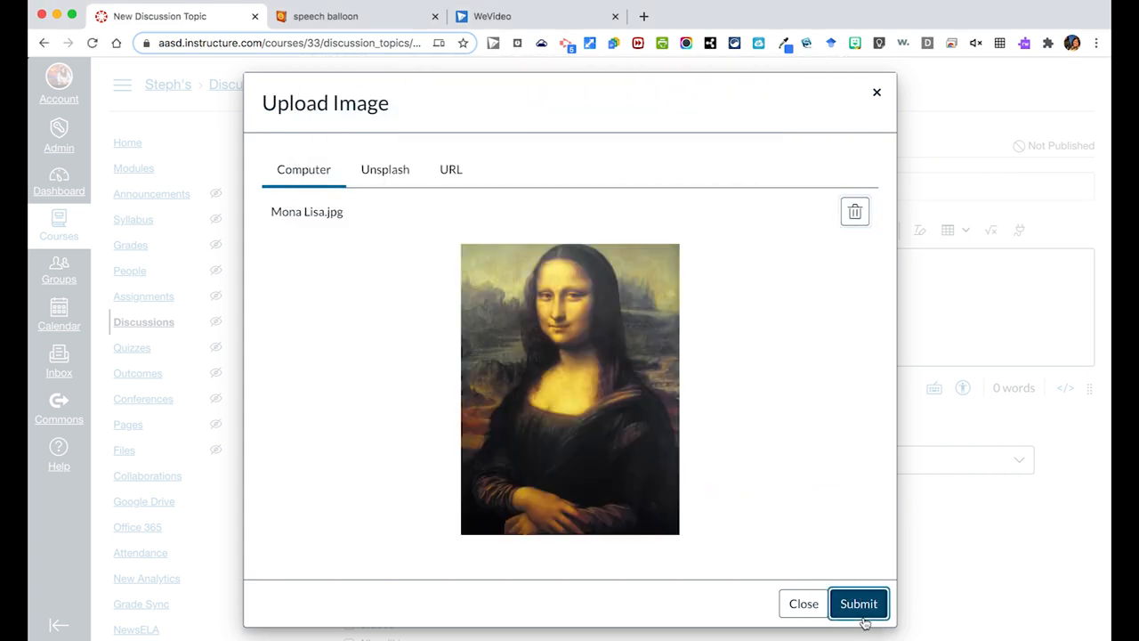
{"action": "left_click", "coordinate": [858, 603]}
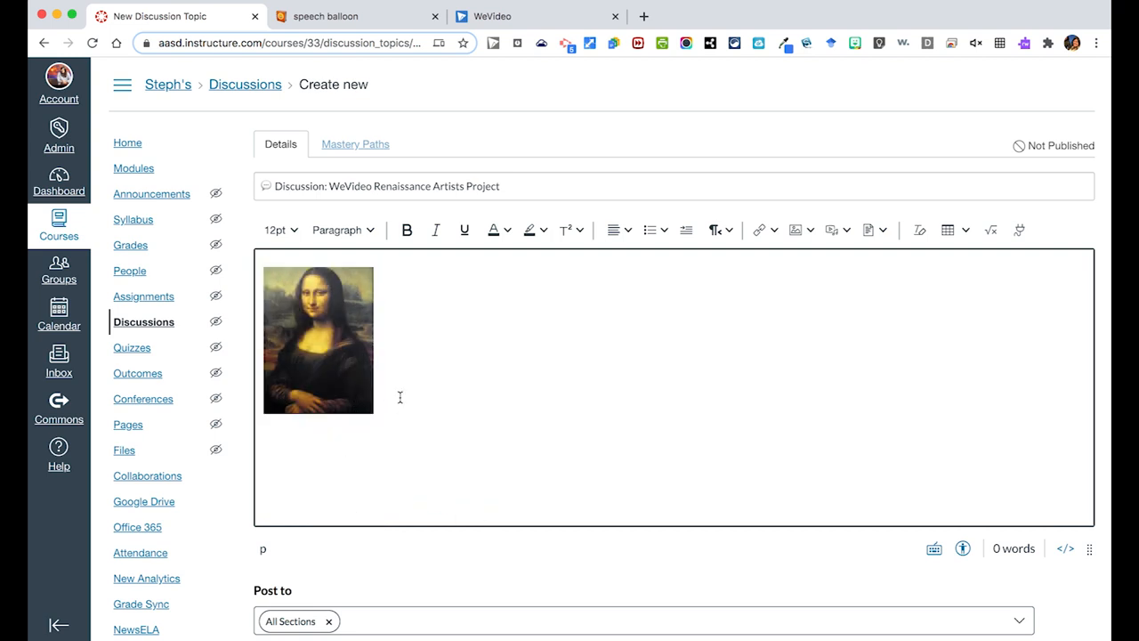
Step: Type instructions beginning 'For this assignment,' with bullets, tutorial link and expectations
{"action": "type", "text": "For this"}
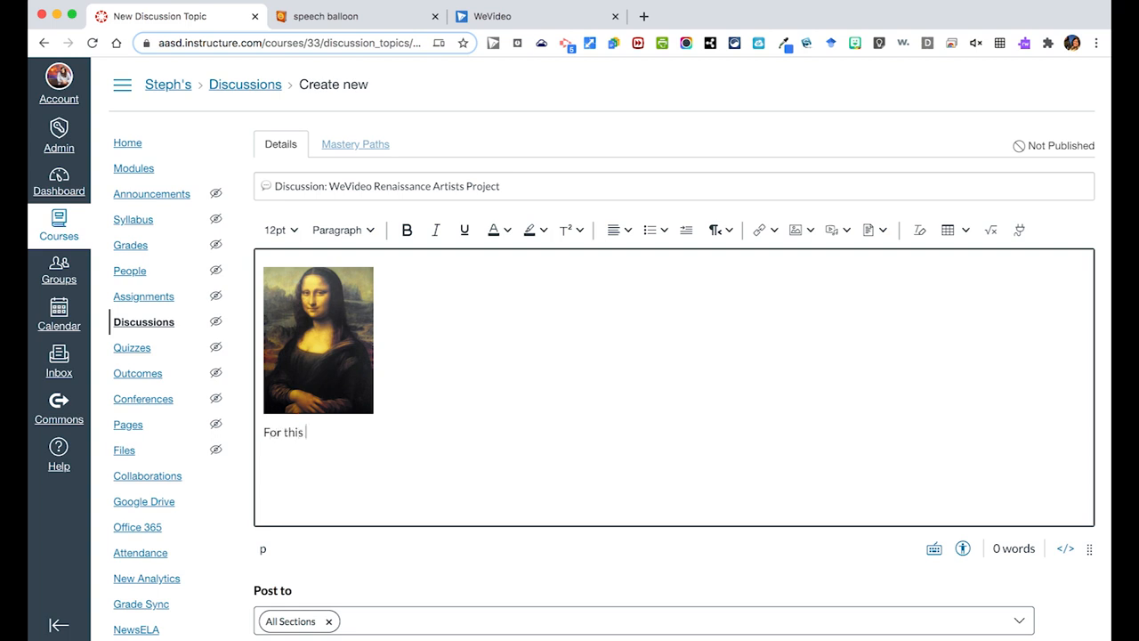
{"action": "type", "text": "assignm"}
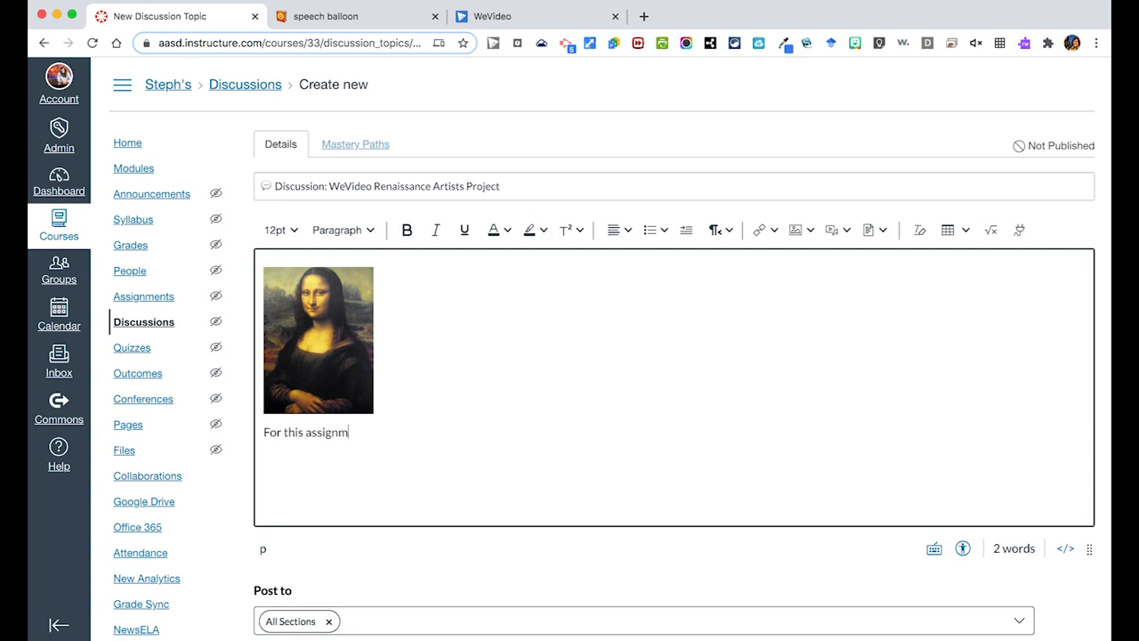
{"action": "type", "text": "ent,"}
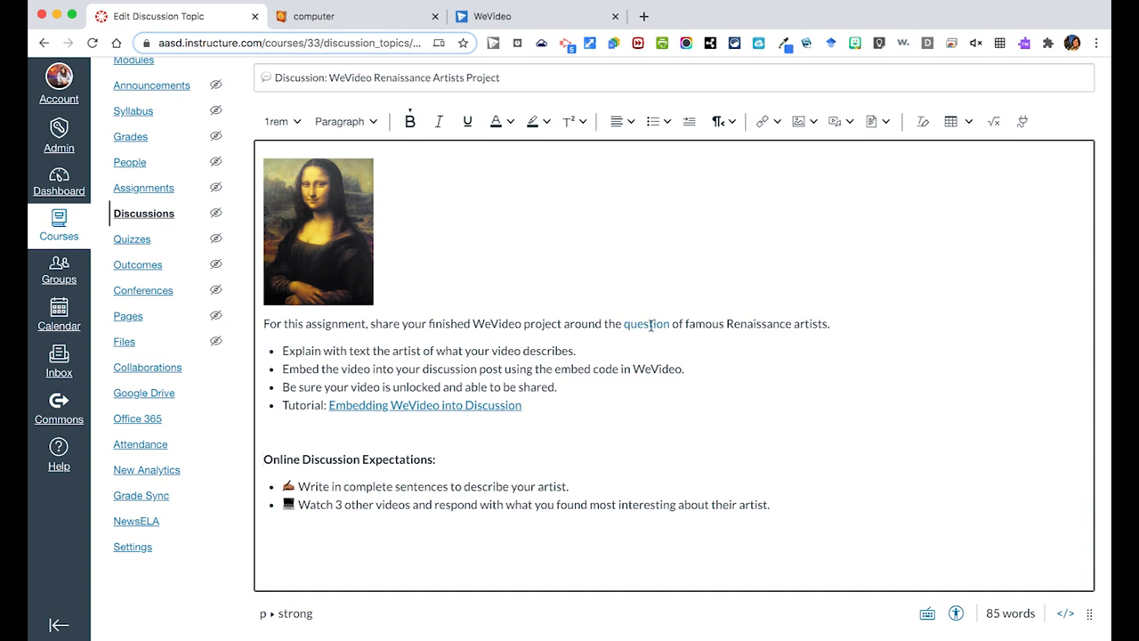
{"action": "mouse_move", "coordinate": [646, 323]}
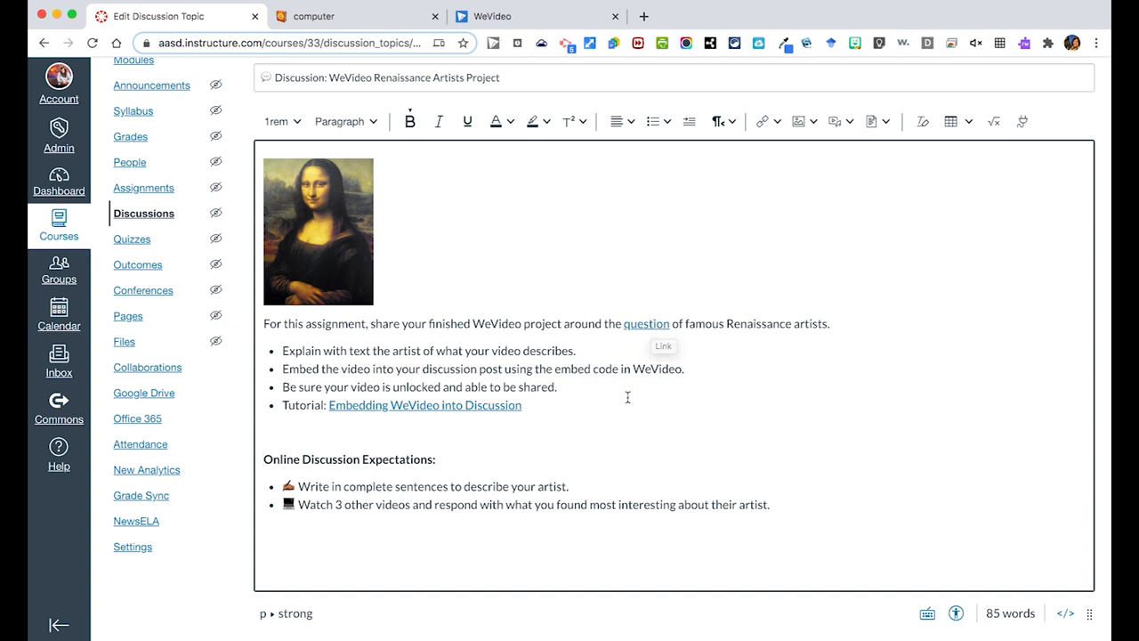
{"action": "mouse_move", "coordinate": [403, 366]}
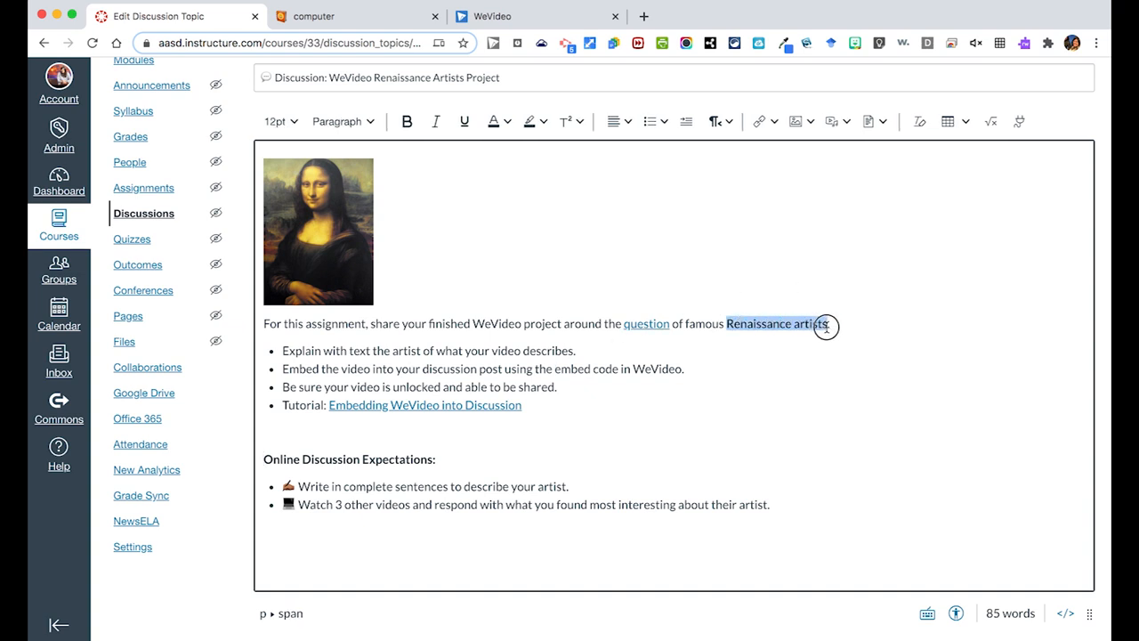
{"action": "left_click", "coordinate": [758, 121]}
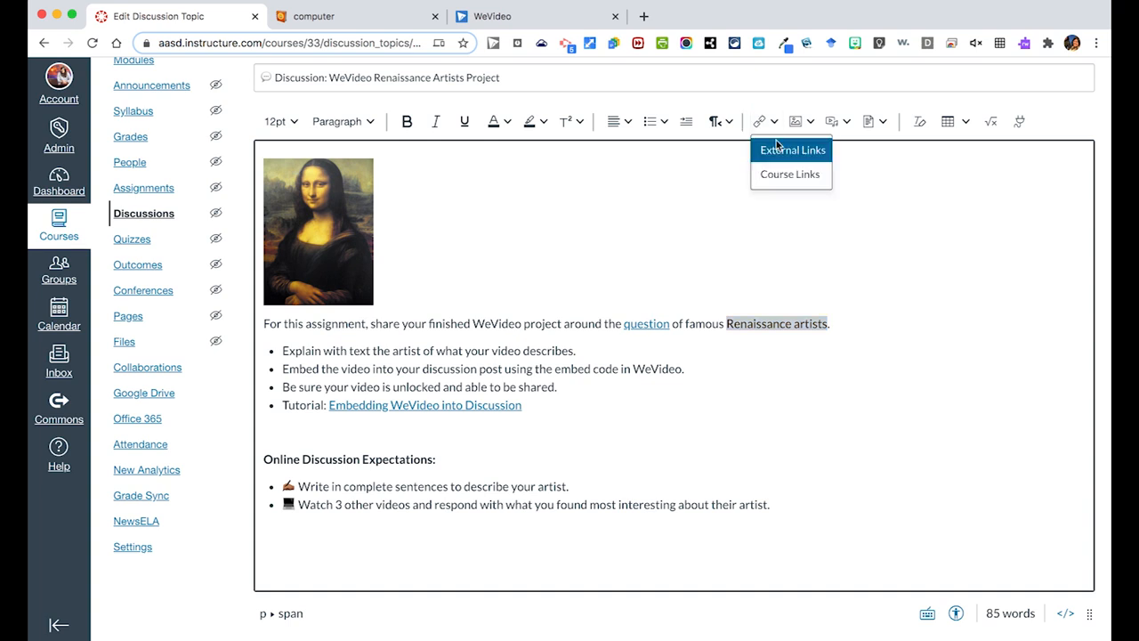
{"action": "mouse_move", "coordinate": [790, 174]}
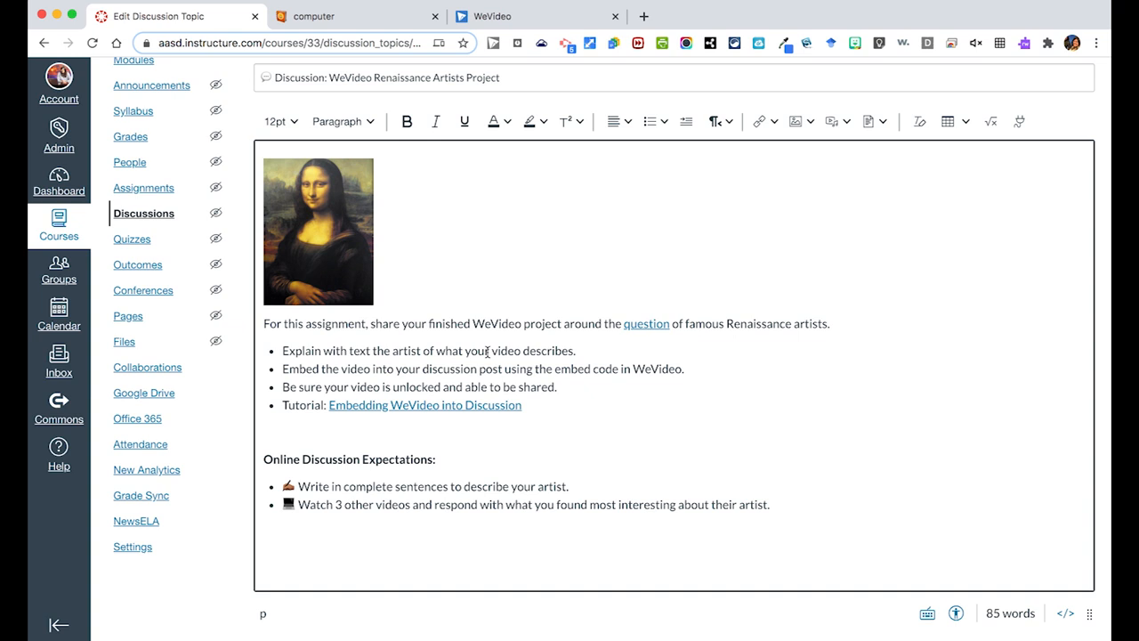
{"action": "mouse_move", "coordinate": [461, 383]}
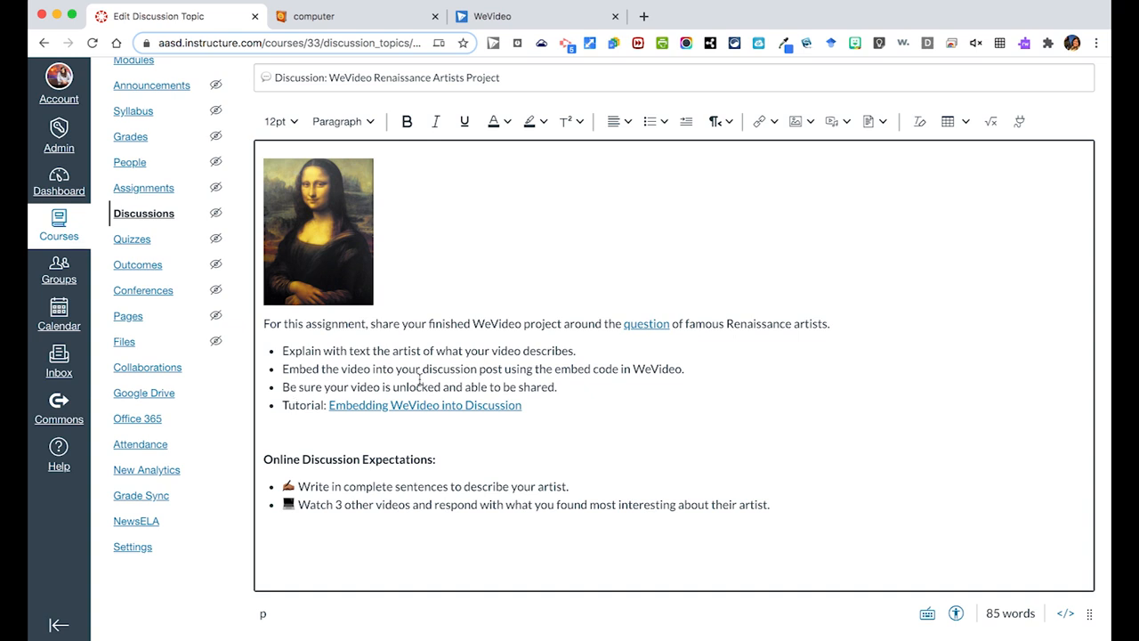
{"action": "mouse_move", "coordinate": [512, 458]}
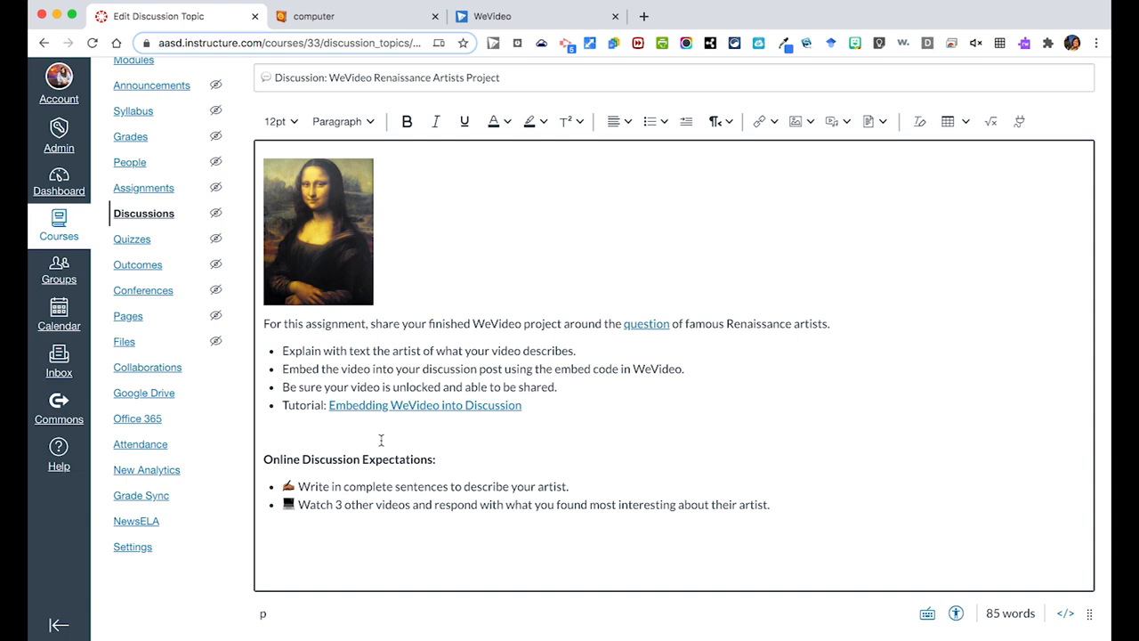
{"action": "scroll", "scroll_direction": "down", "scroll_amount": 3}
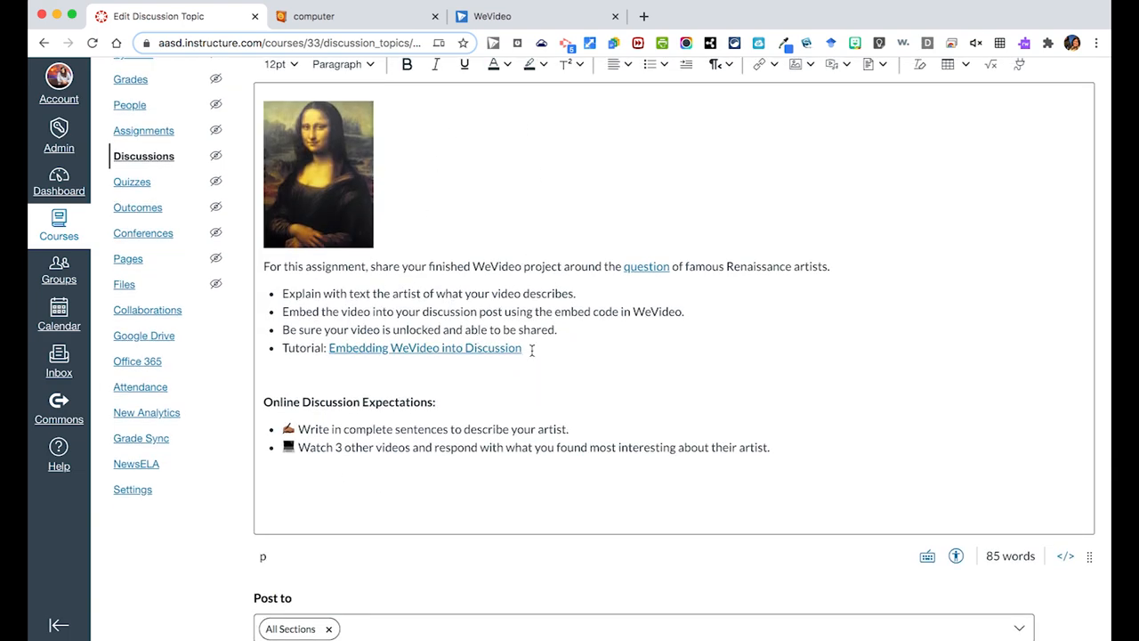
{"action": "scroll", "scroll_direction": "down", "scroll_amount": 3}
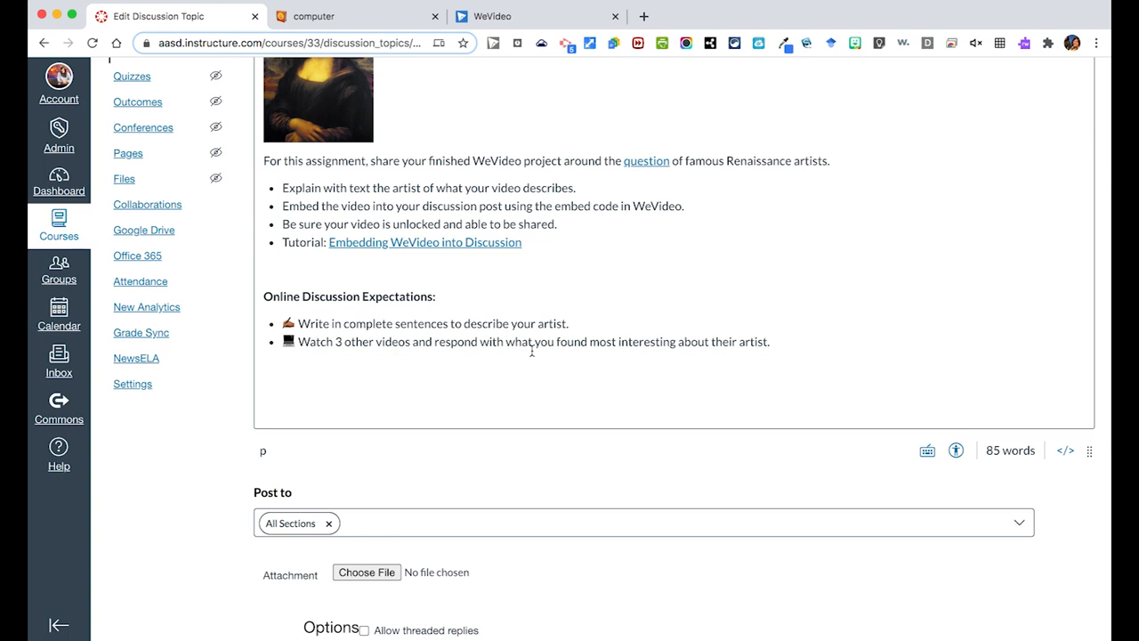
{"action": "scroll", "scroll_direction": "down", "scroll_amount": 3}
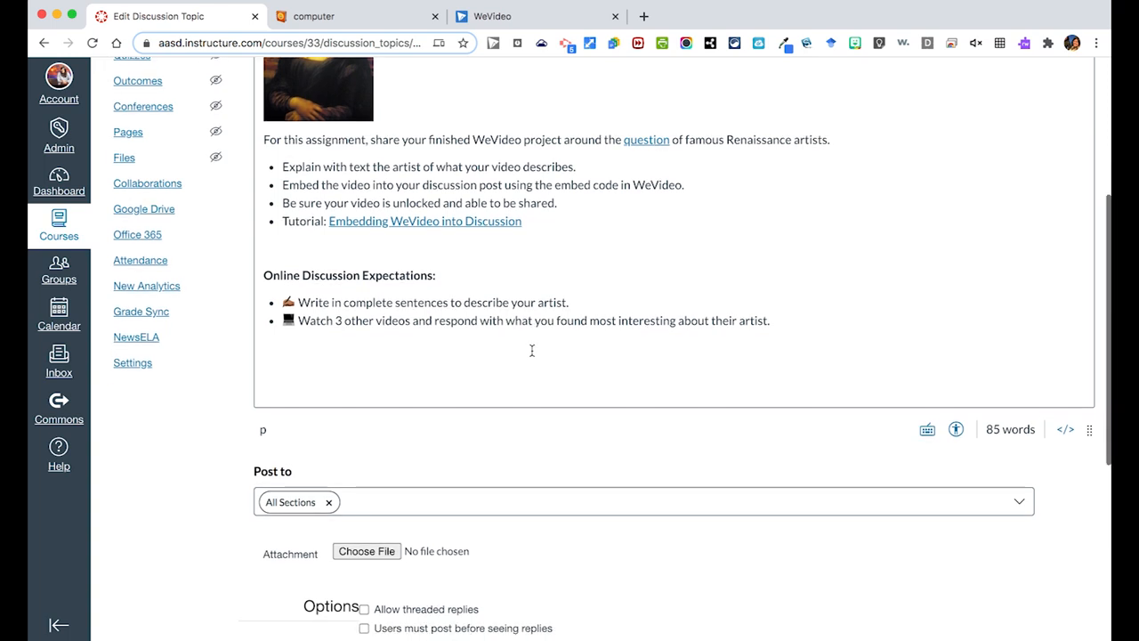
{"action": "scroll", "scroll_direction": "down", "scroll_amount": 3}
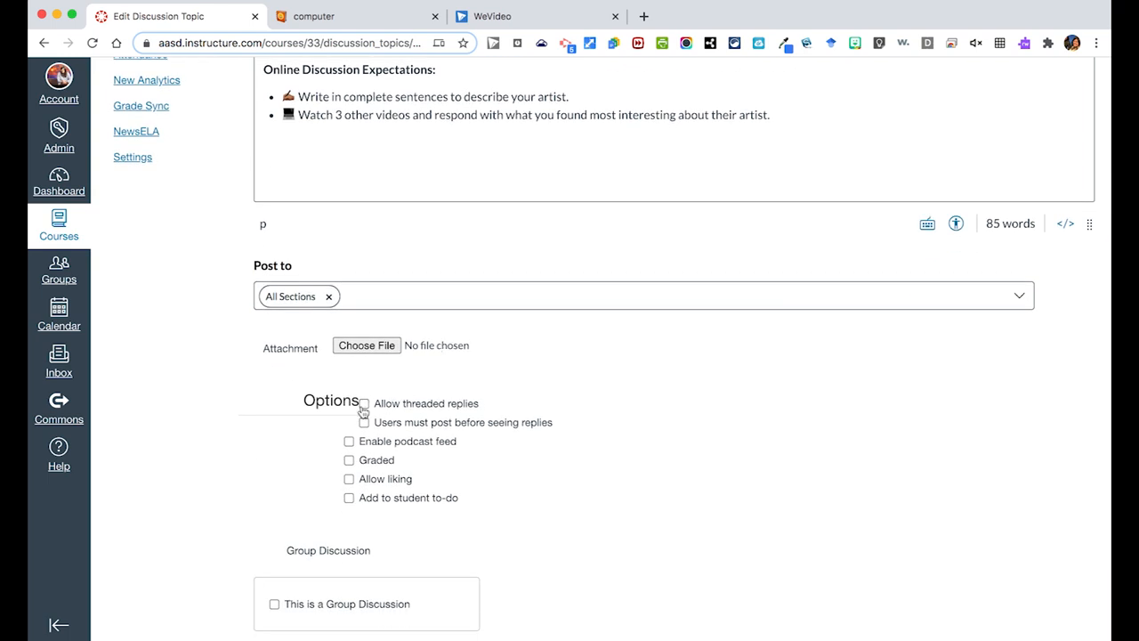
Step: Enable 'Allow threaded replies' and 'Users must post before seeing replies'
{"action": "left_click", "coordinate": [363, 403]}
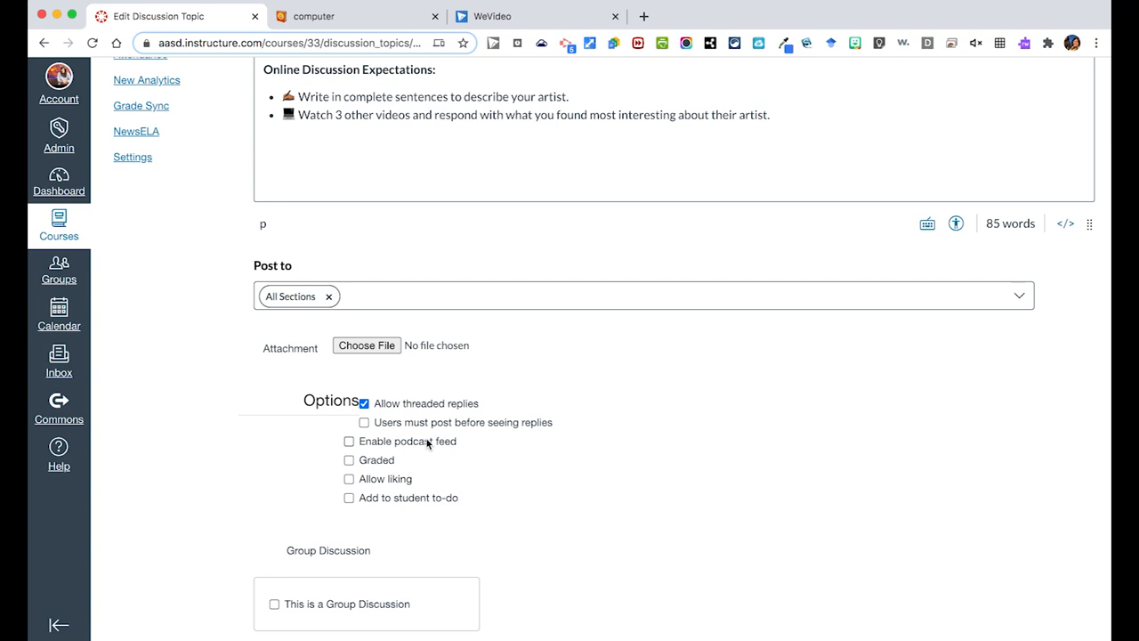
{"action": "left_click", "coordinate": [363, 421]}
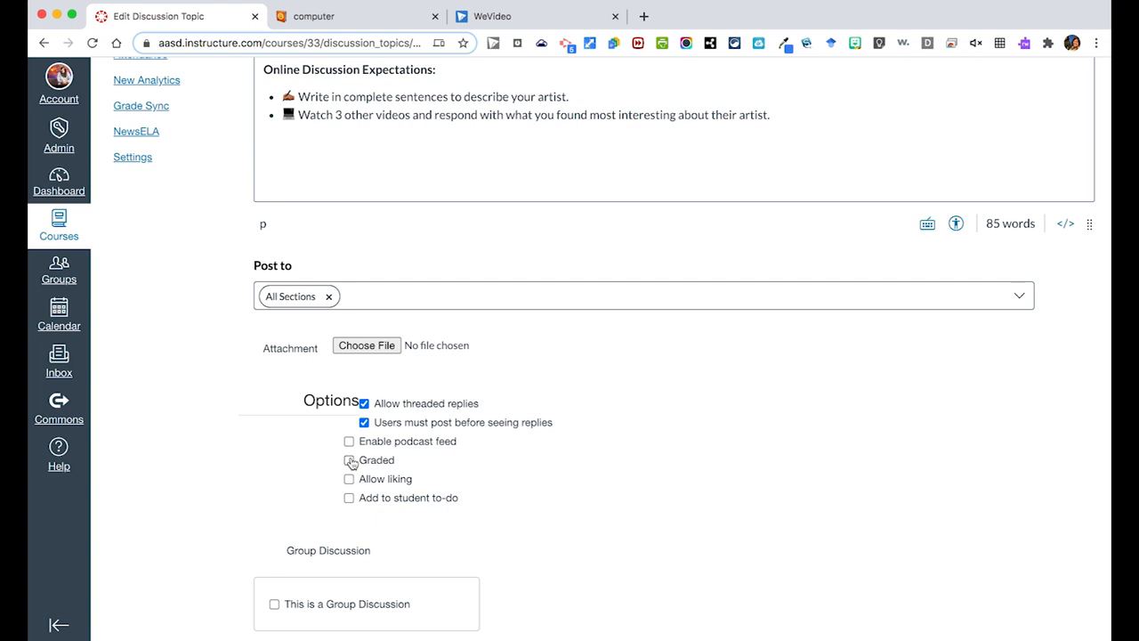
Step: Make the discussion graded, allow liking, and set it to 4 points
{"action": "left_click", "coordinate": [349, 460]}
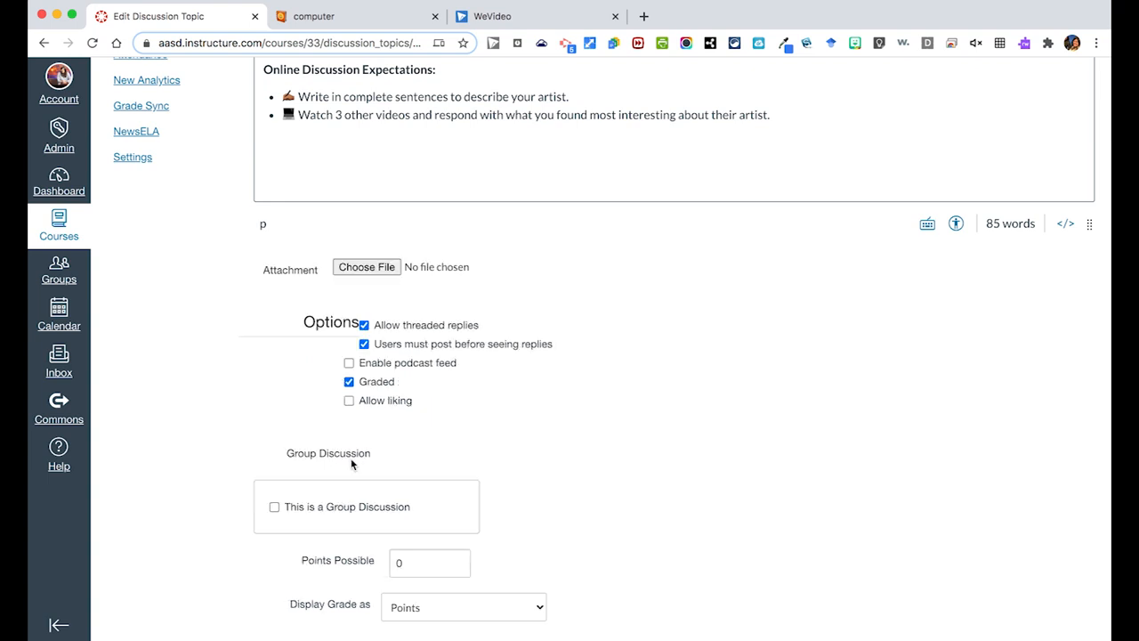
{"action": "scroll", "scroll_direction": "down", "scroll_amount": 3}
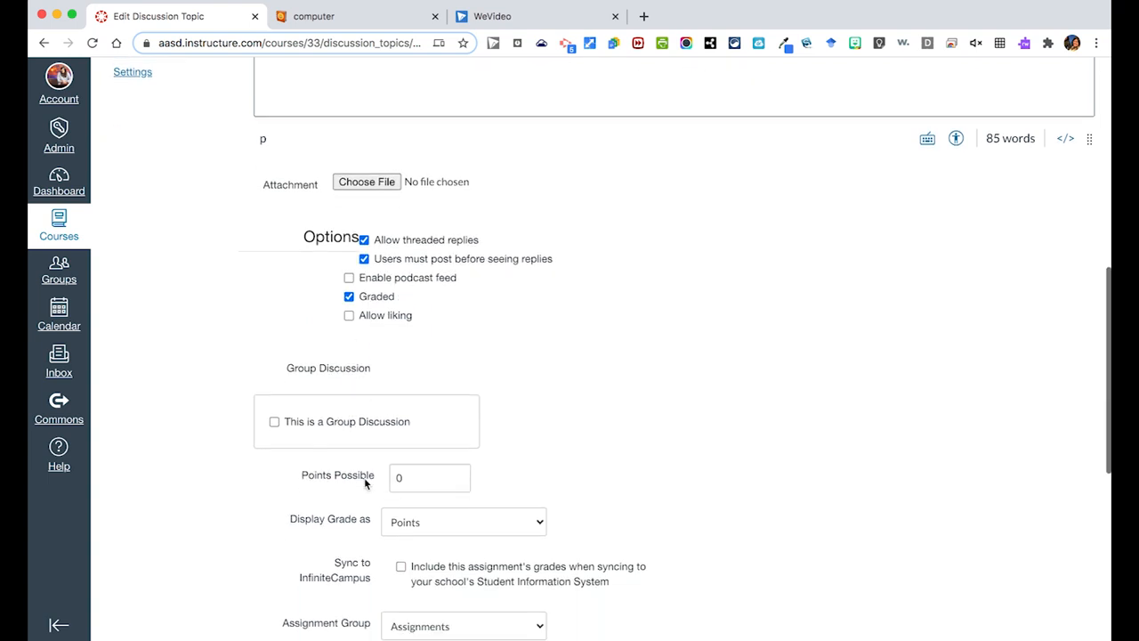
{"action": "scroll", "scroll_direction": "down", "scroll_amount": 3}
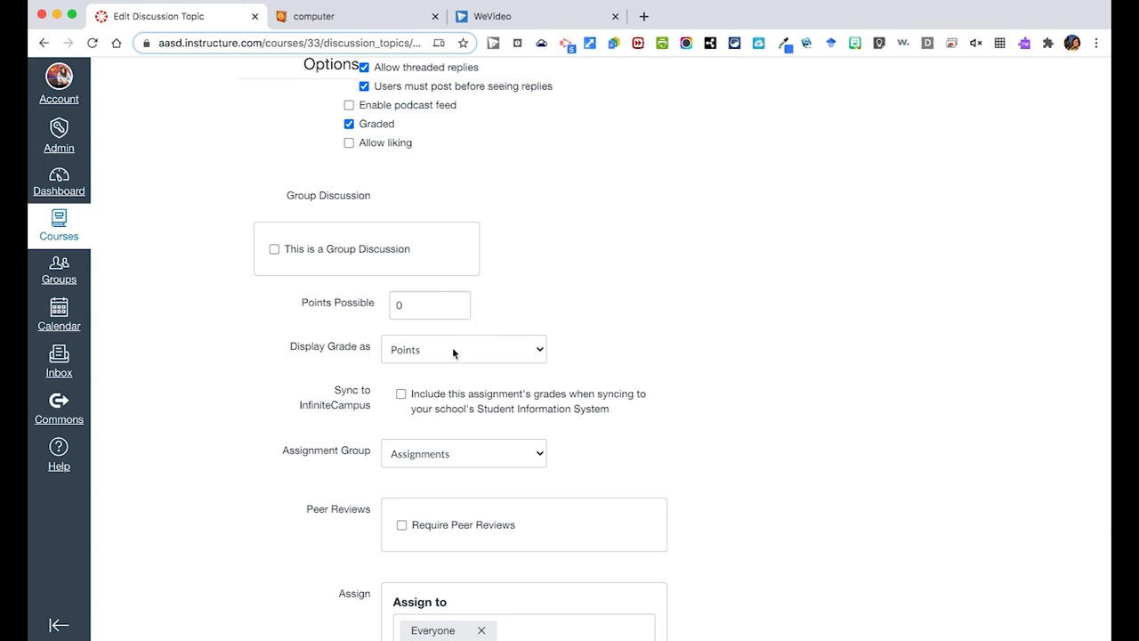
{"action": "scroll", "scroll_direction": "down", "scroll_amount": 3}
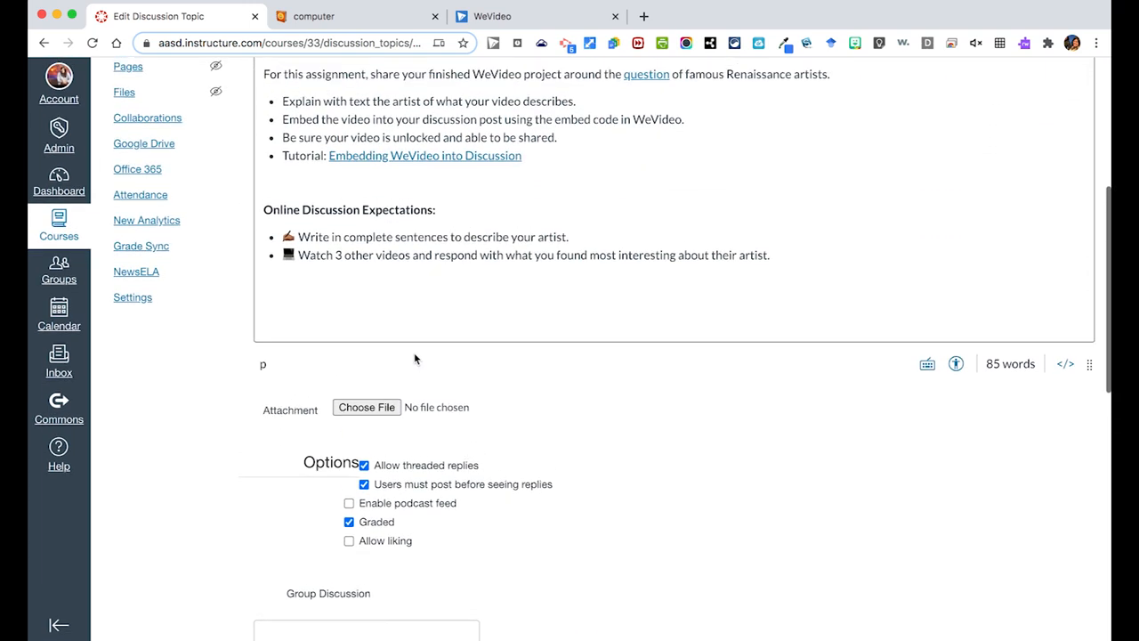
{"action": "scroll", "scroll_direction": "down", "scroll_amount": 3}
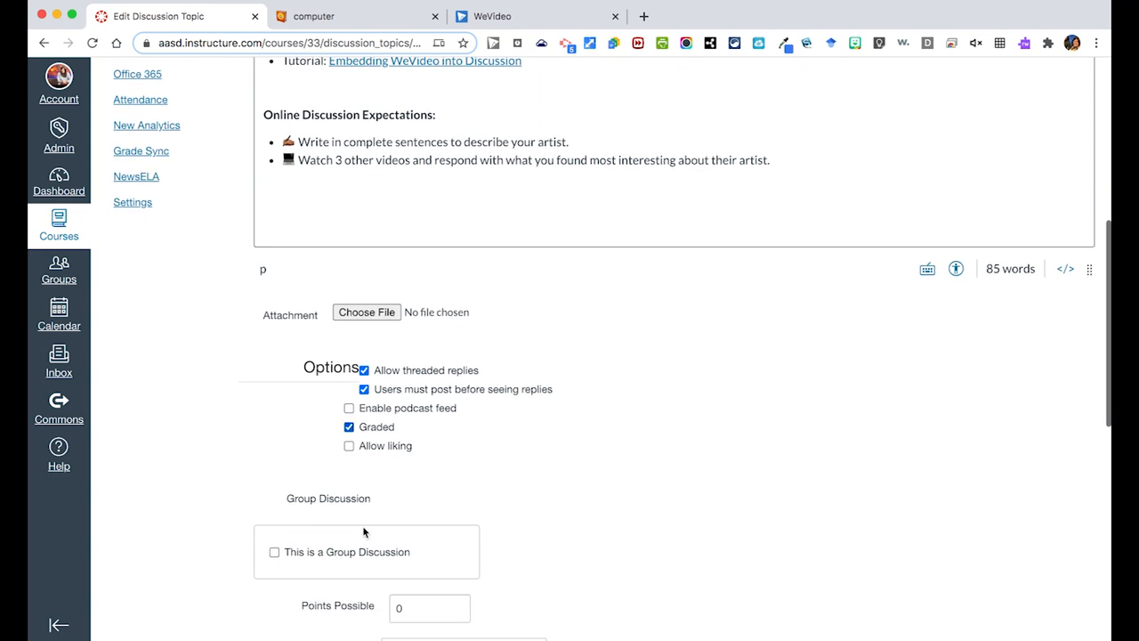
{"action": "left_click", "coordinate": [349, 445]}
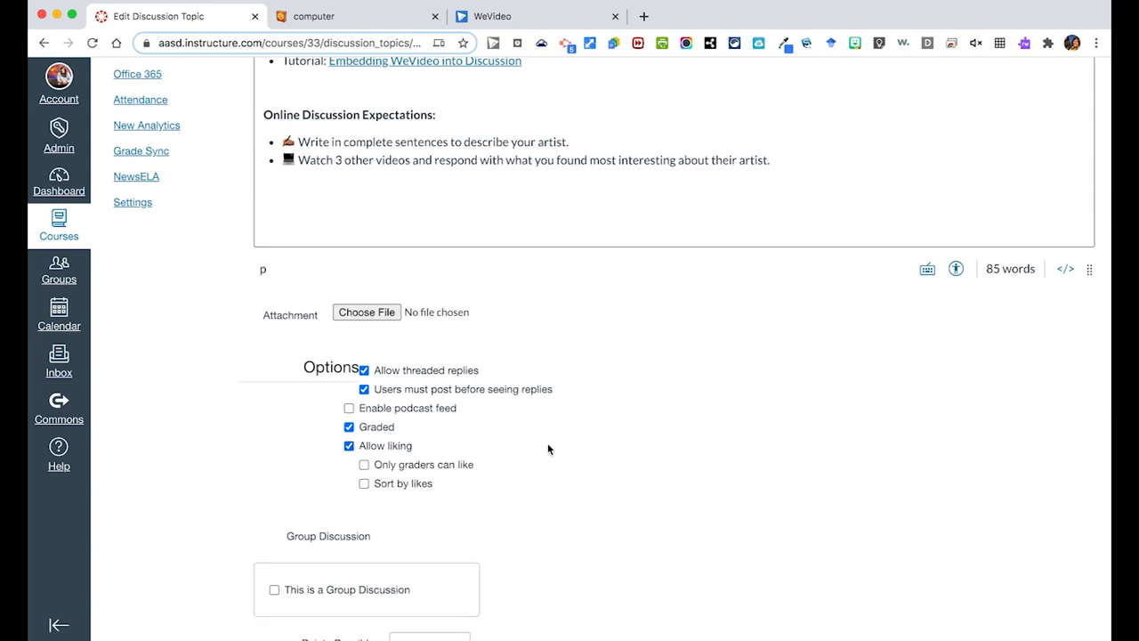
{"action": "scroll", "scroll_direction": "down", "scroll_amount": 3}
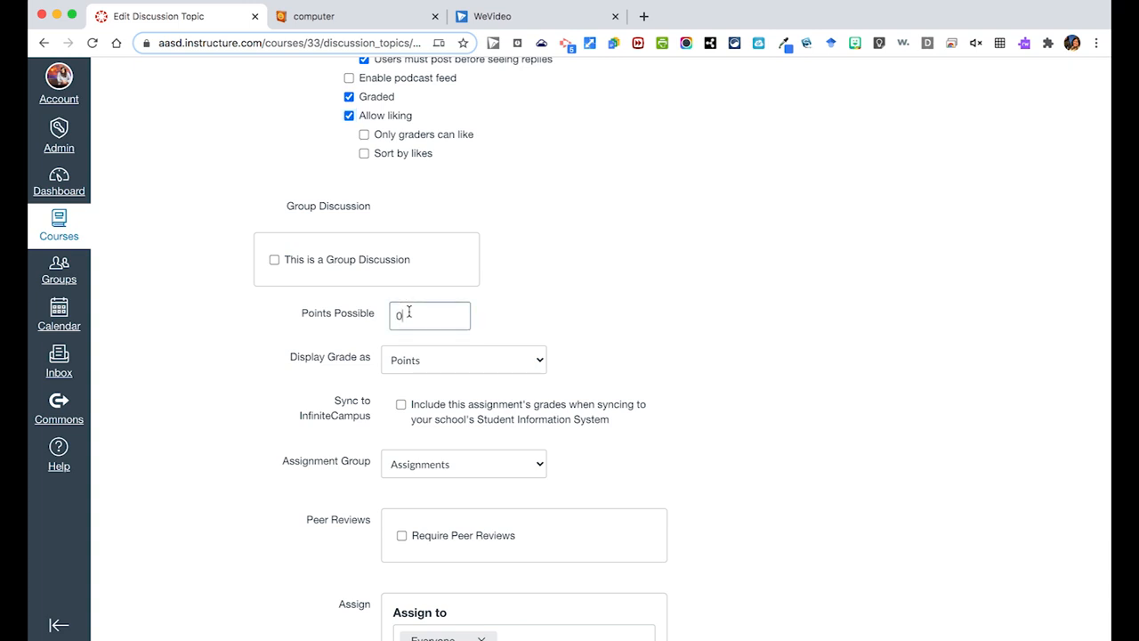
{"action": "type", "text": "4"}
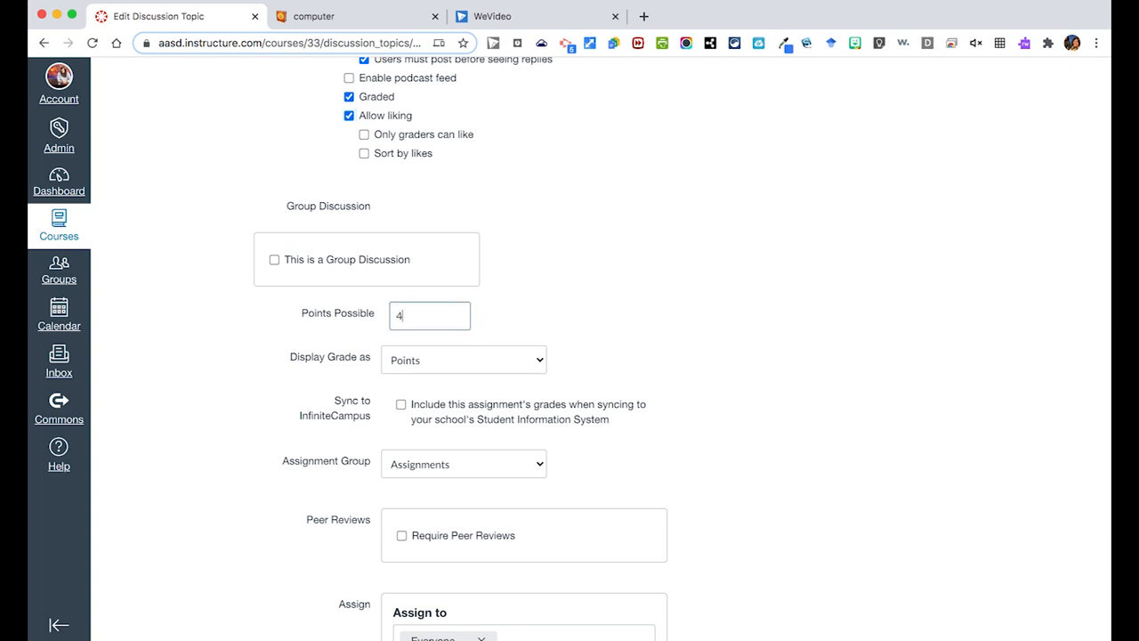
Step: Display grades as Letter Grade and include grades in the InfiniteCampus sync
{"action": "left_click", "coordinate": [463, 360]}
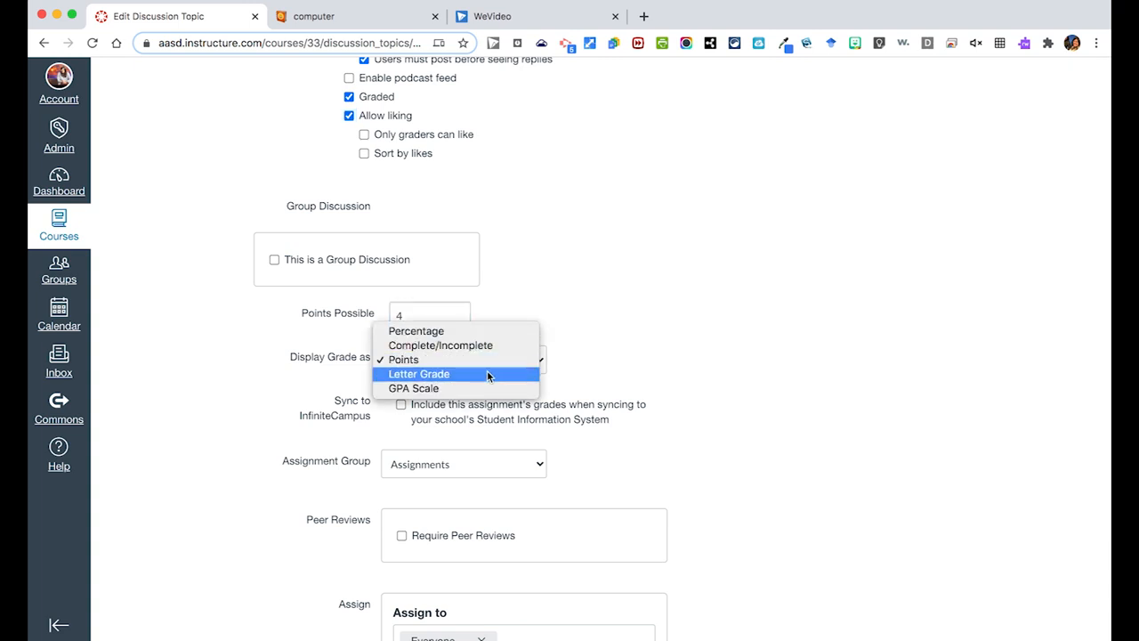
{"action": "left_click", "coordinate": [418, 372]}
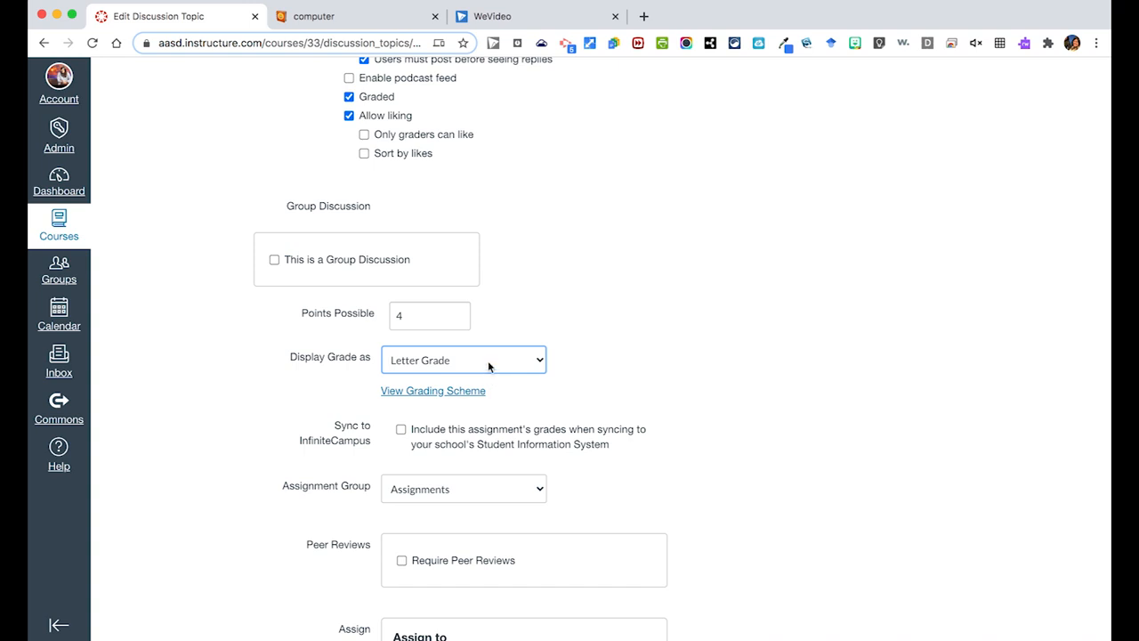
{"action": "left_click", "coordinate": [400, 428]}
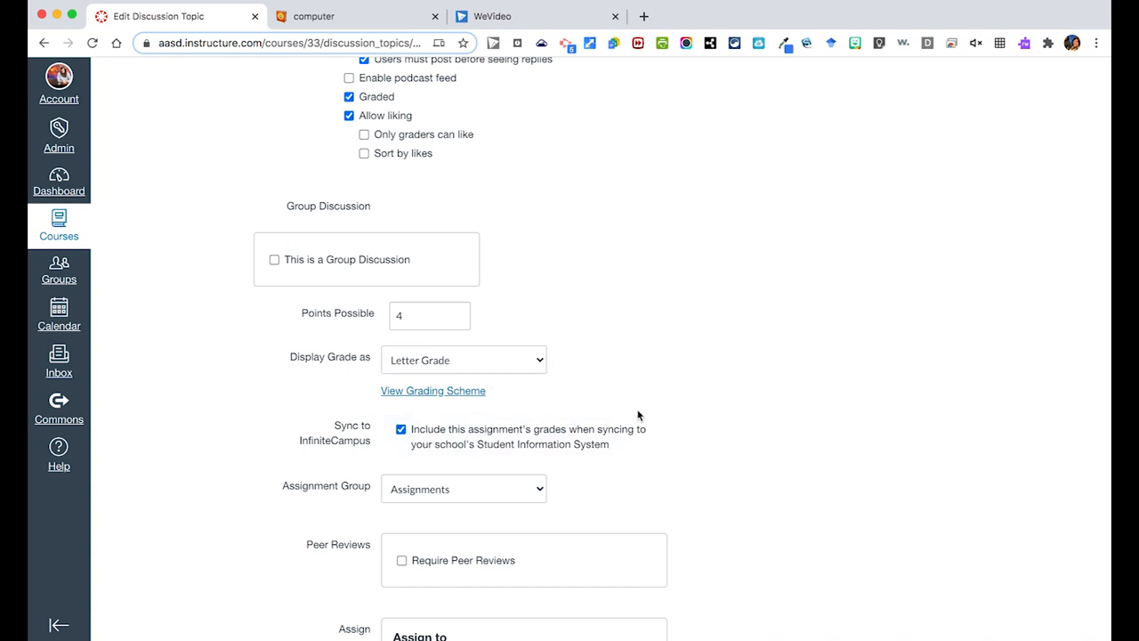
{"action": "scroll", "scroll_direction": "down", "scroll_amount": 3}
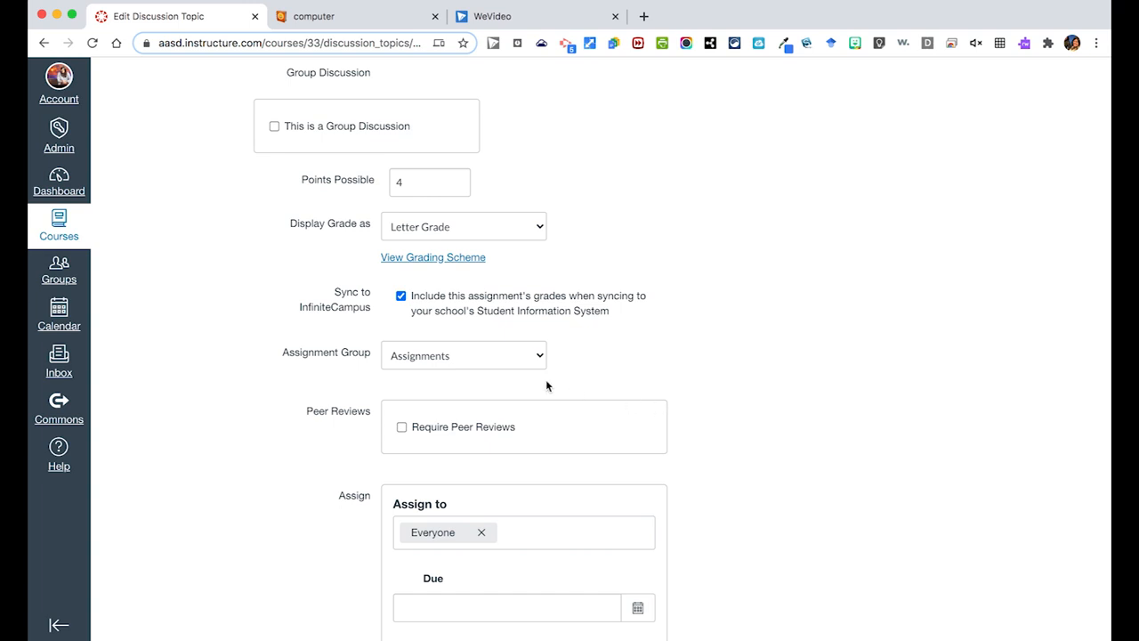
{"action": "scroll", "scroll_direction": "down", "scroll_amount": 3}
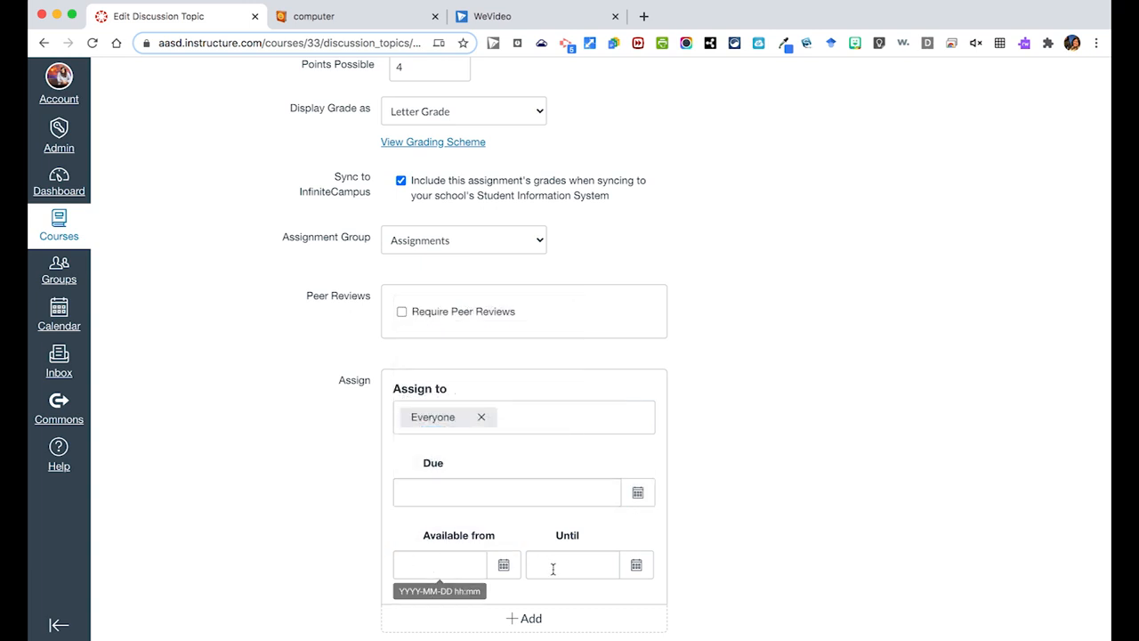
{"action": "mouse_move", "coordinate": [637, 564]}
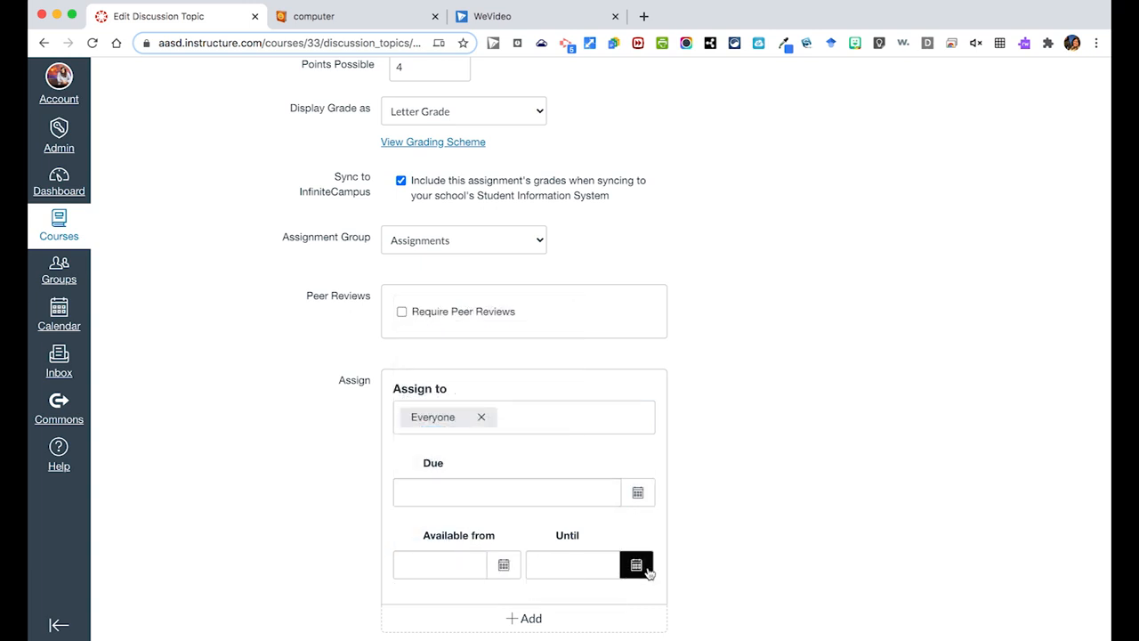
{"action": "scroll", "scroll_direction": "down", "scroll_amount": 3}
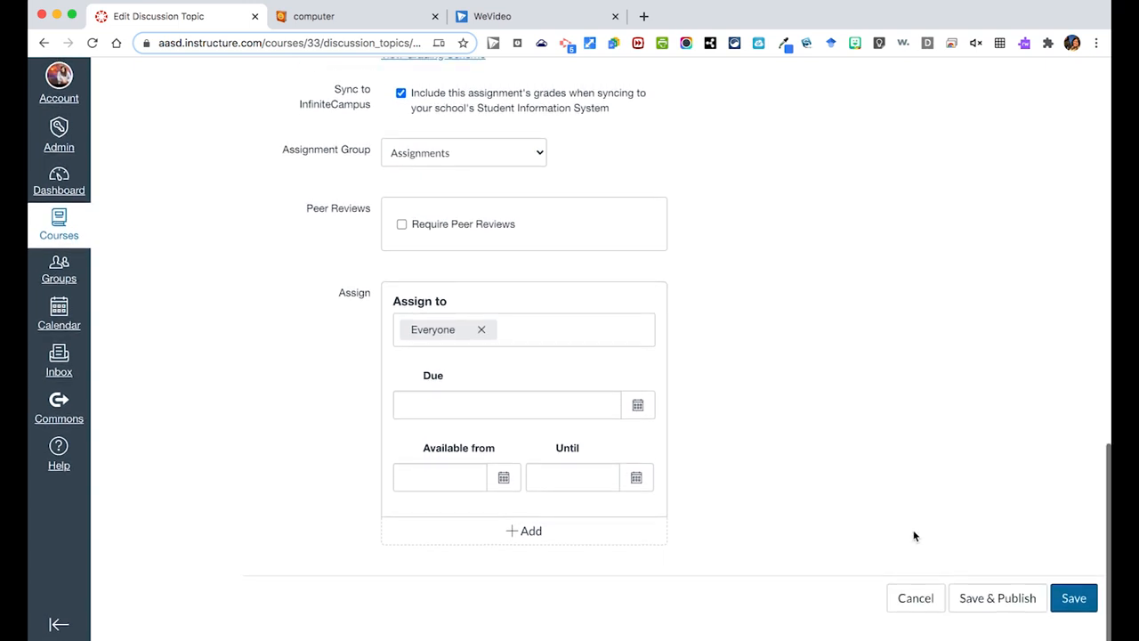
Step: Save the WeVideo Renaissance Artists discussion and scroll down to its reply area
{"action": "left_click", "coordinate": [1073, 597]}
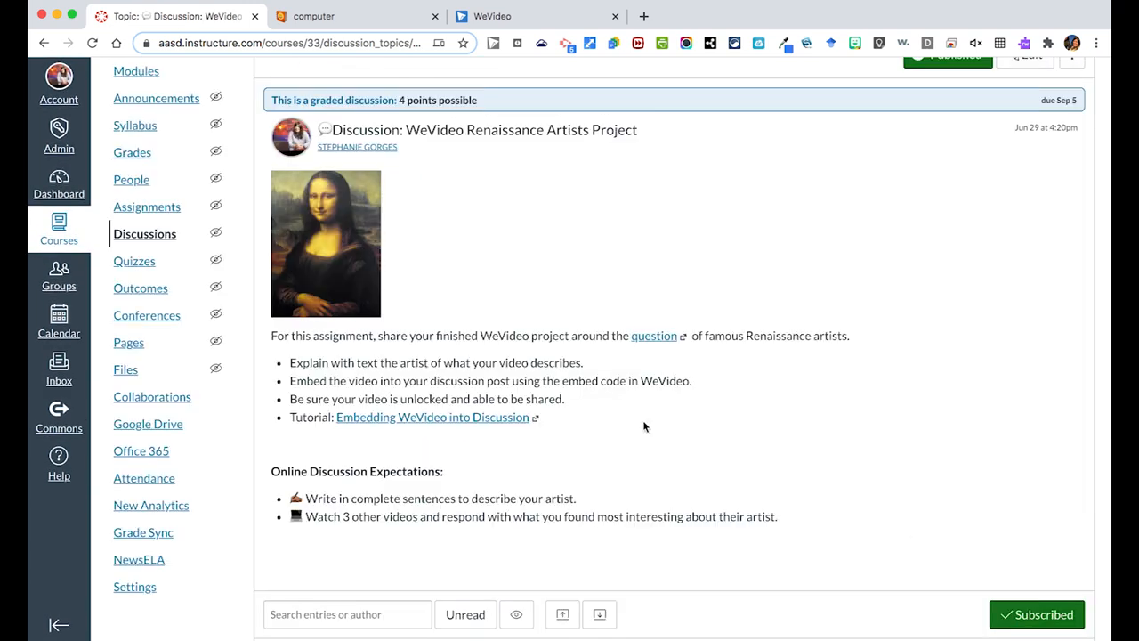
{"action": "scroll", "scroll_direction": "down", "scroll_amount": 3}
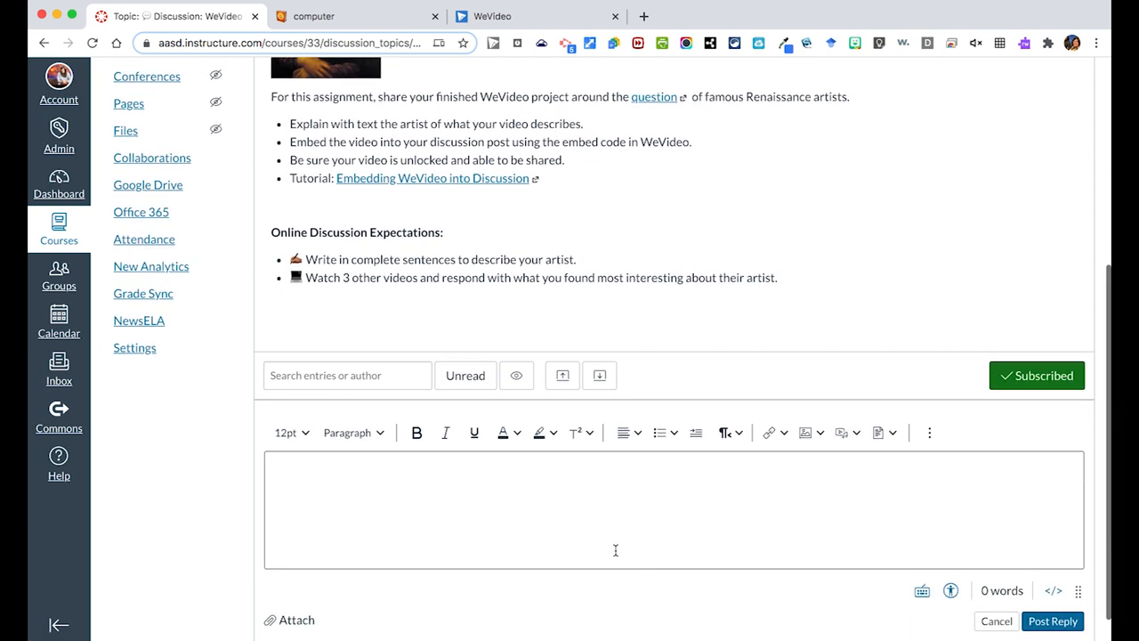
{"action": "mouse_move", "coordinate": [779, 472]}
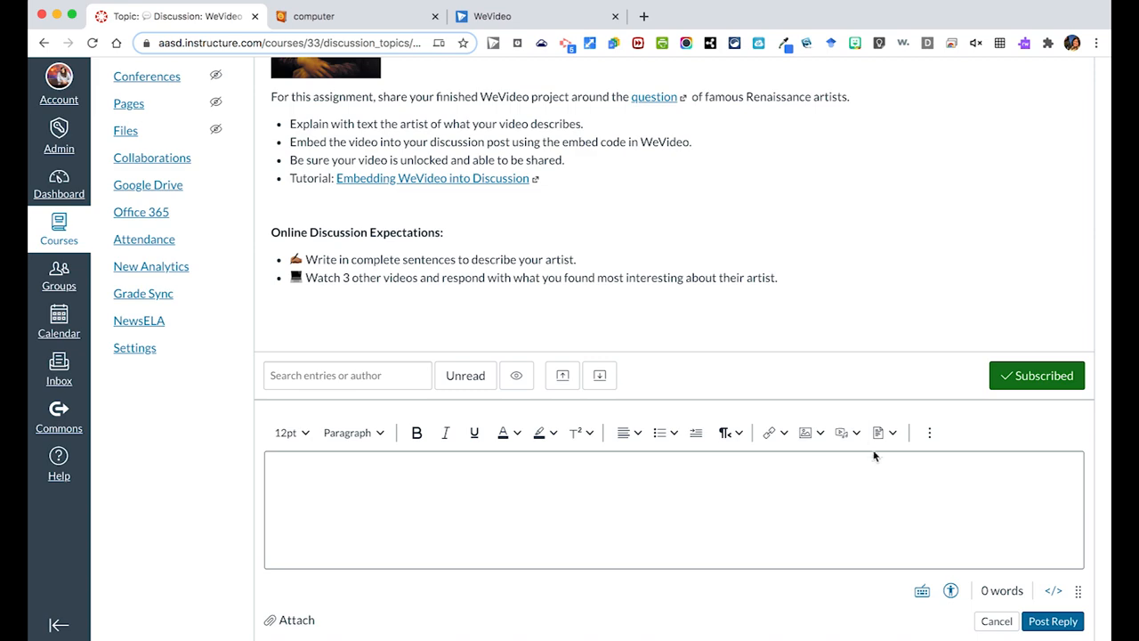
Step: Open the reply's Upload/Record Media embed-code box, then go to WeVideo
{"action": "left_click", "coordinate": [842, 433]}
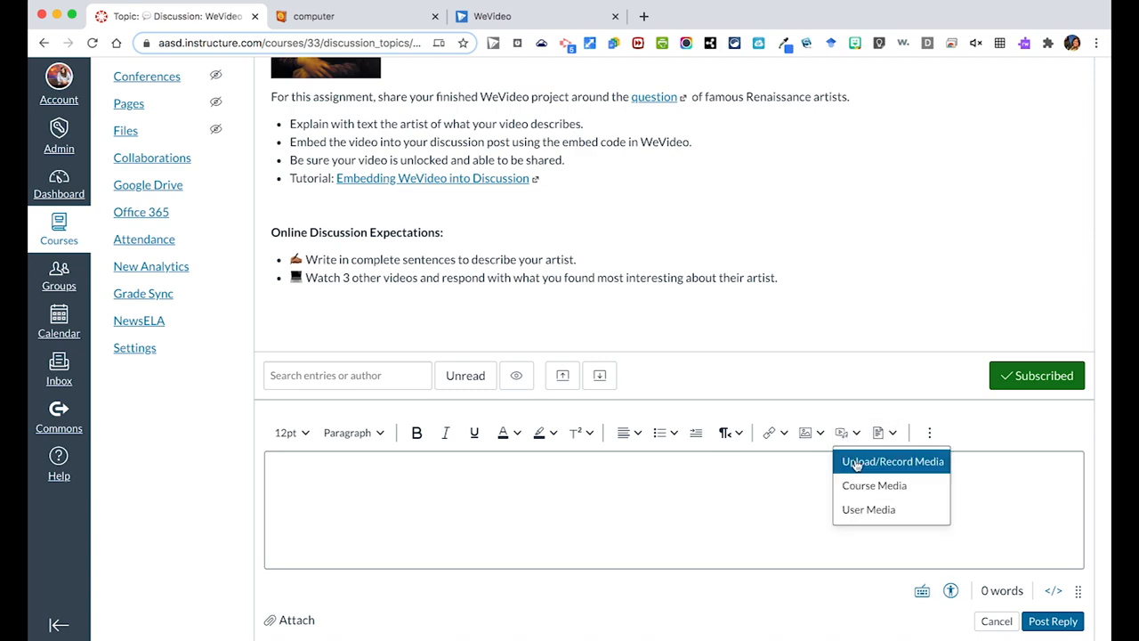
{"action": "left_click", "coordinate": [891, 461]}
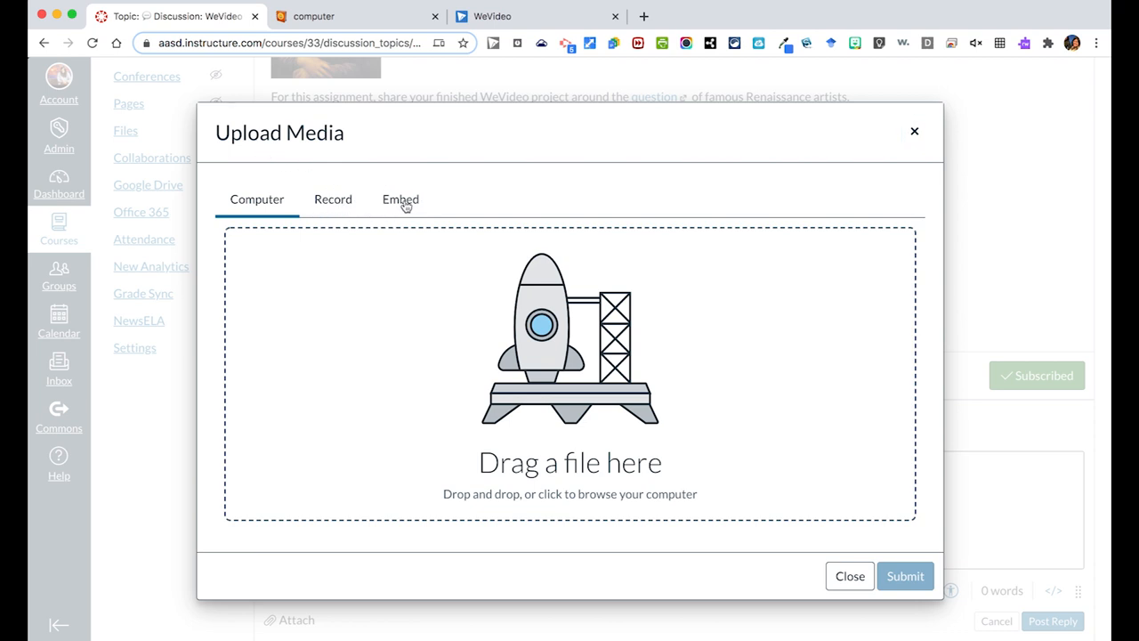
{"action": "left_click", "coordinate": [400, 198]}
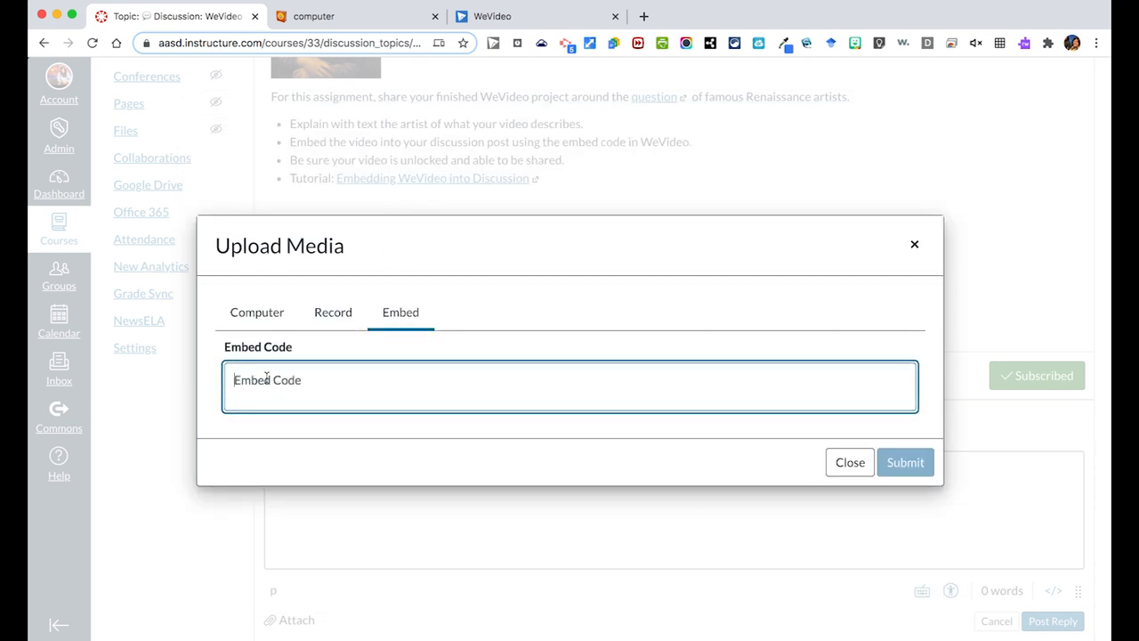
{"action": "left_click", "coordinate": [534, 16]}
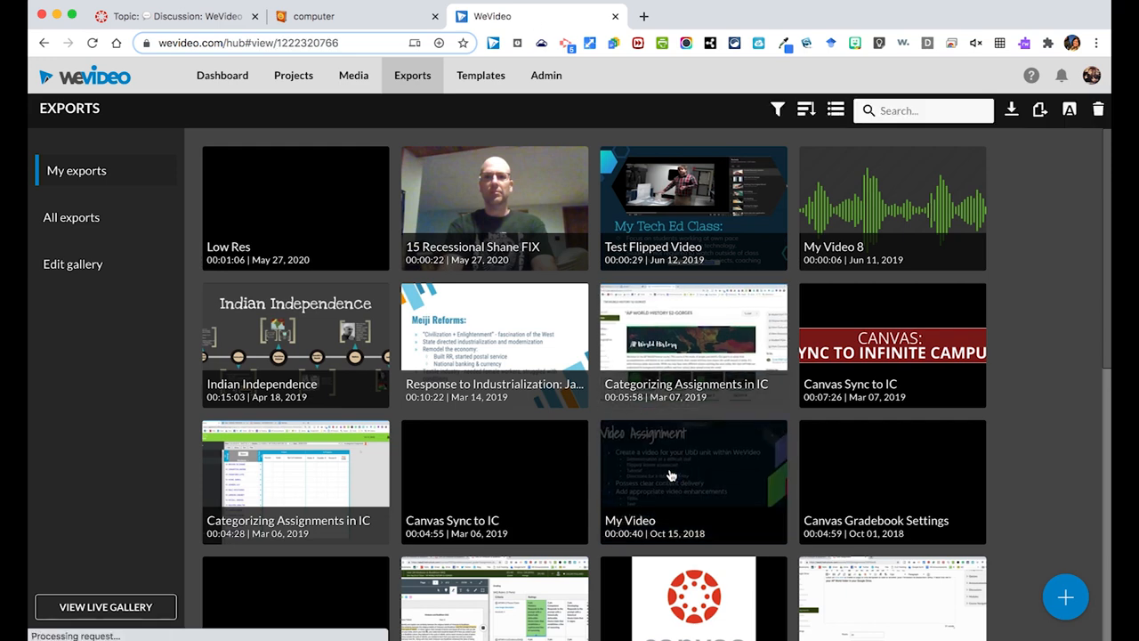
Step: Open the My Video export and bring up its share link and embed code
{"action": "left_click", "coordinate": [693, 482]}
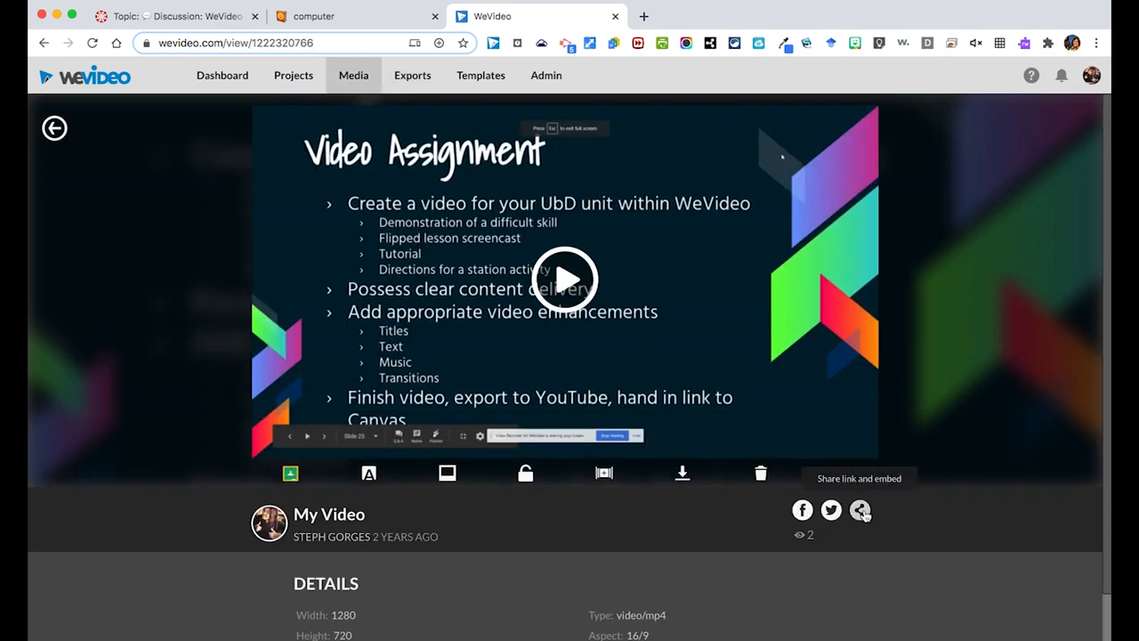
{"action": "left_click", "coordinate": [860, 510]}
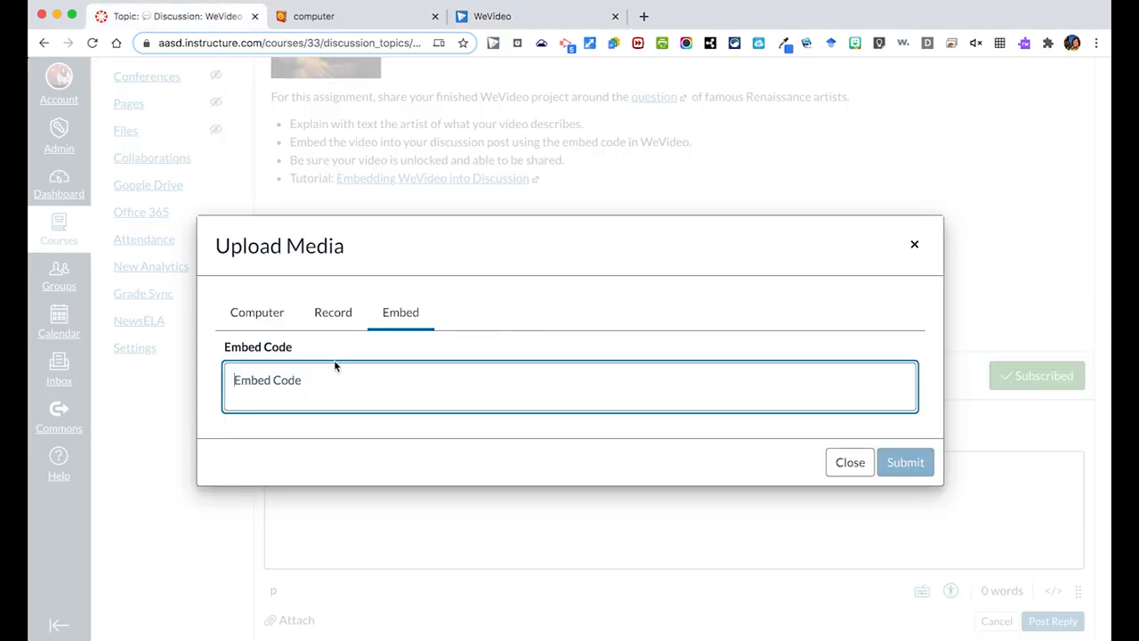
Step: Paste the WeVideo iframe embed code and submit it into the reply draft
{"action": "type", "text": "<iframe allowfullscreen width='852' height='479' scrolling='no' frameborder='0' style='border: none;' src='https://www.wevideo.com/embed/#1222320766' allowfullscreen></iframe>"}
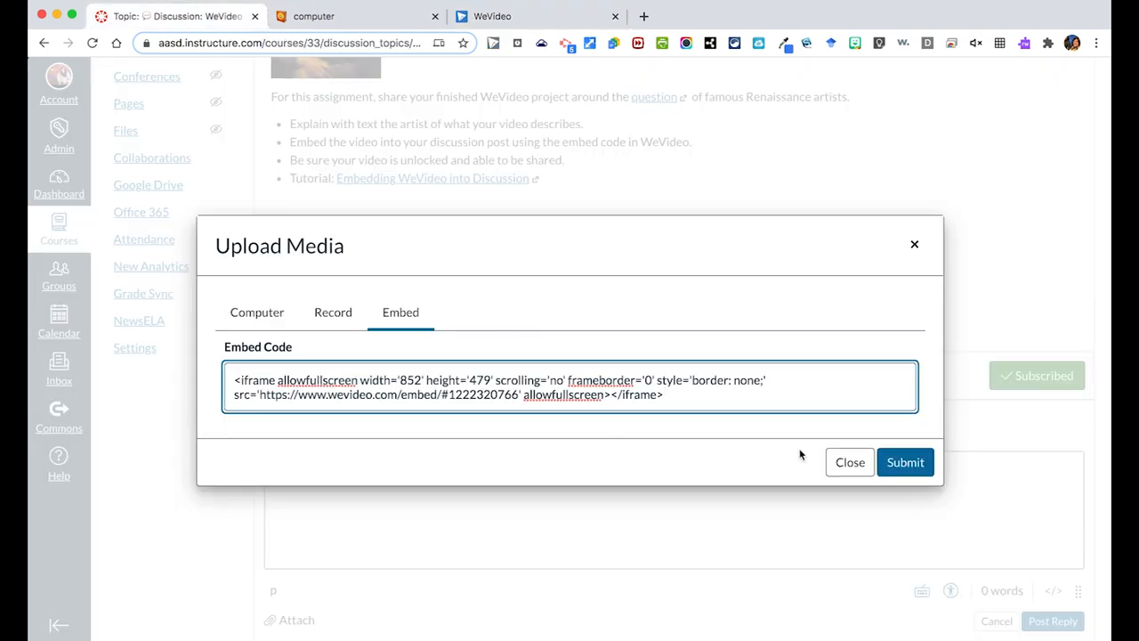
{"action": "left_click", "coordinate": [904, 462]}
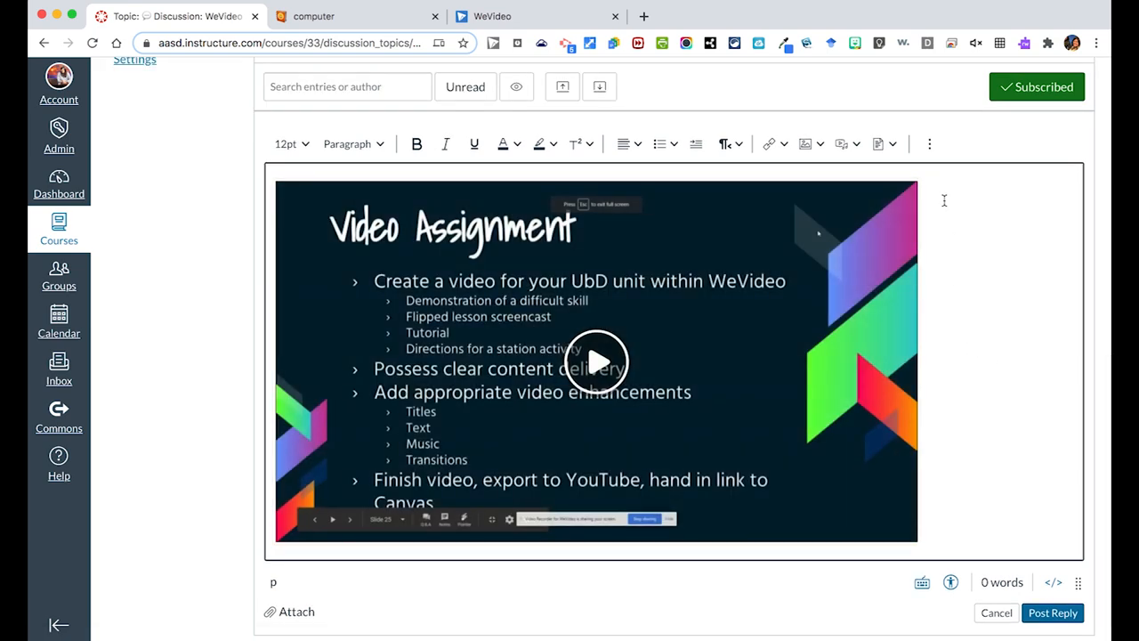
{"action": "mouse_move", "coordinate": [1054, 612]}
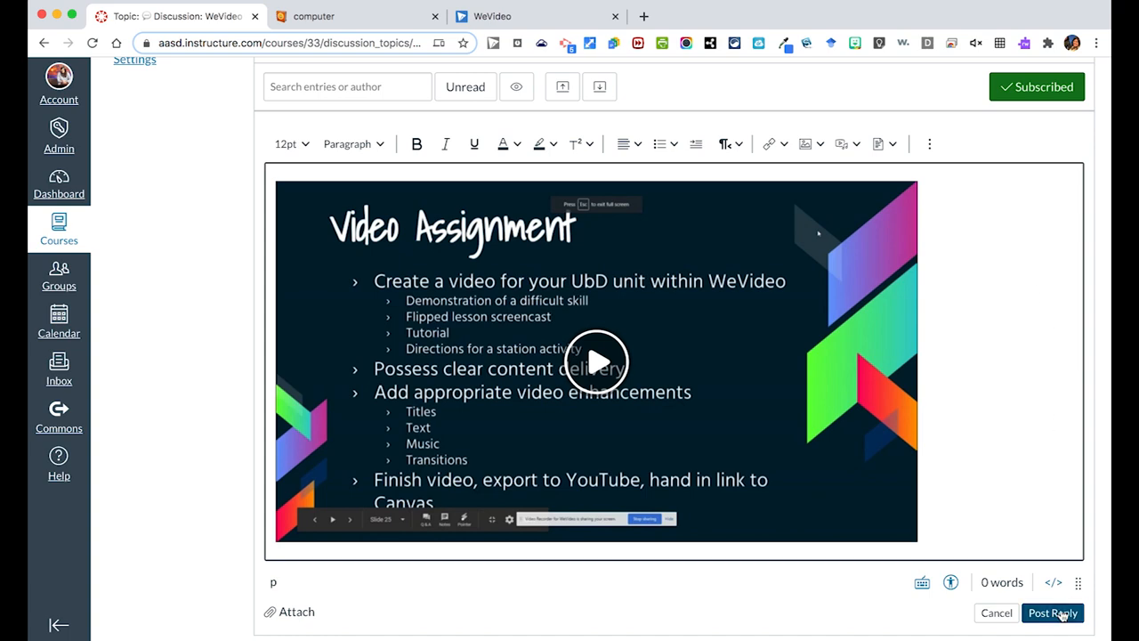
Step: Post the reply and scroll down to confirm the embedded WeVideo video appears
{"action": "left_click", "coordinate": [1053, 612]}
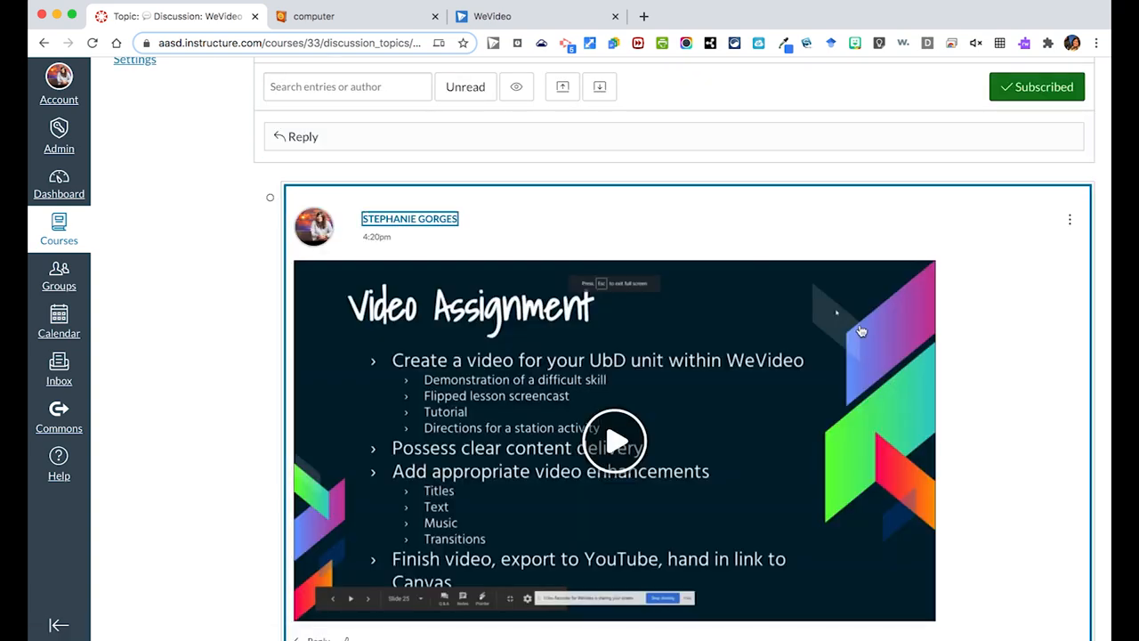
{"action": "scroll", "scroll_direction": "down", "scroll_amount": 3}
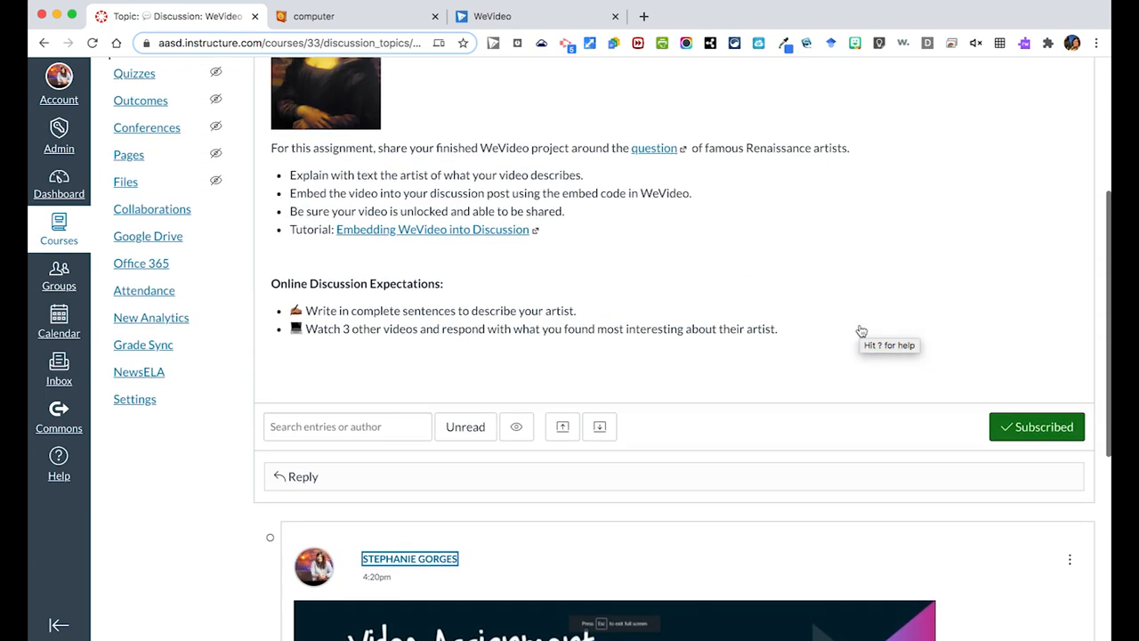
{"action": "scroll", "scroll_direction": "down", "scroll_amount": 3}
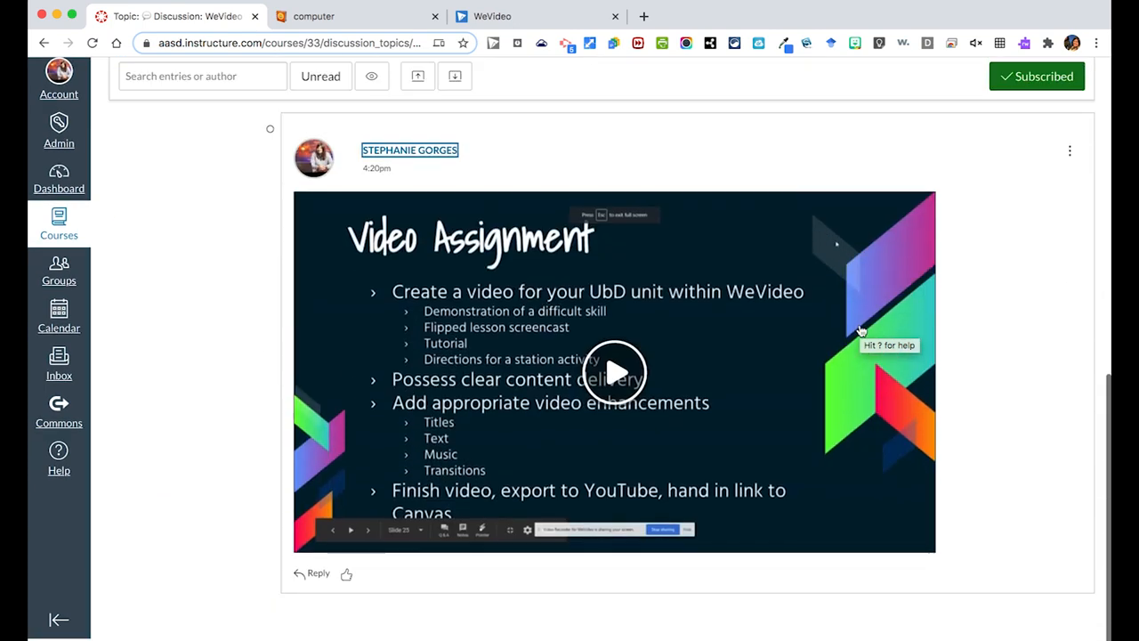
{"action": "scroll", "scroll_direction": "down", "scroll_amount": 3}
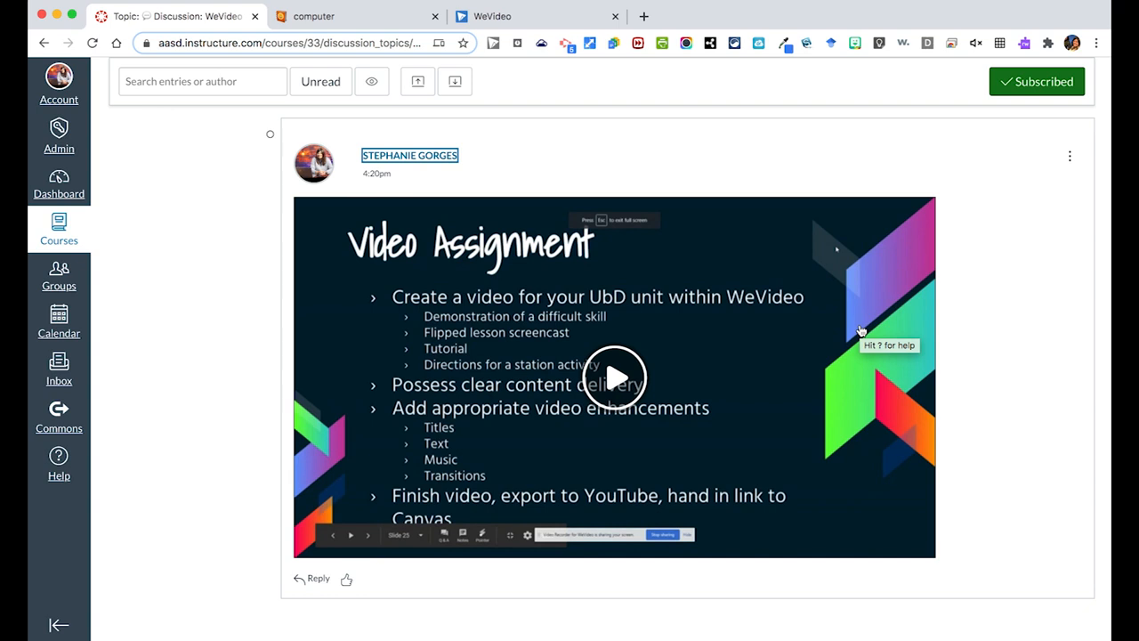